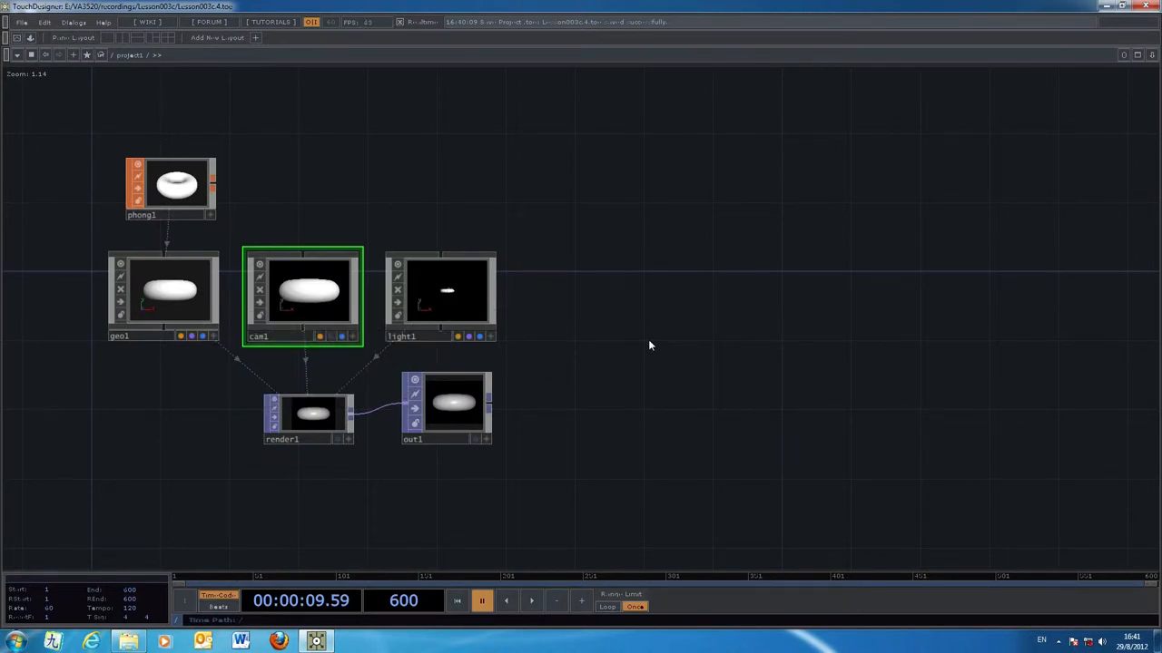
pyautogui.moveTo(657, 356)
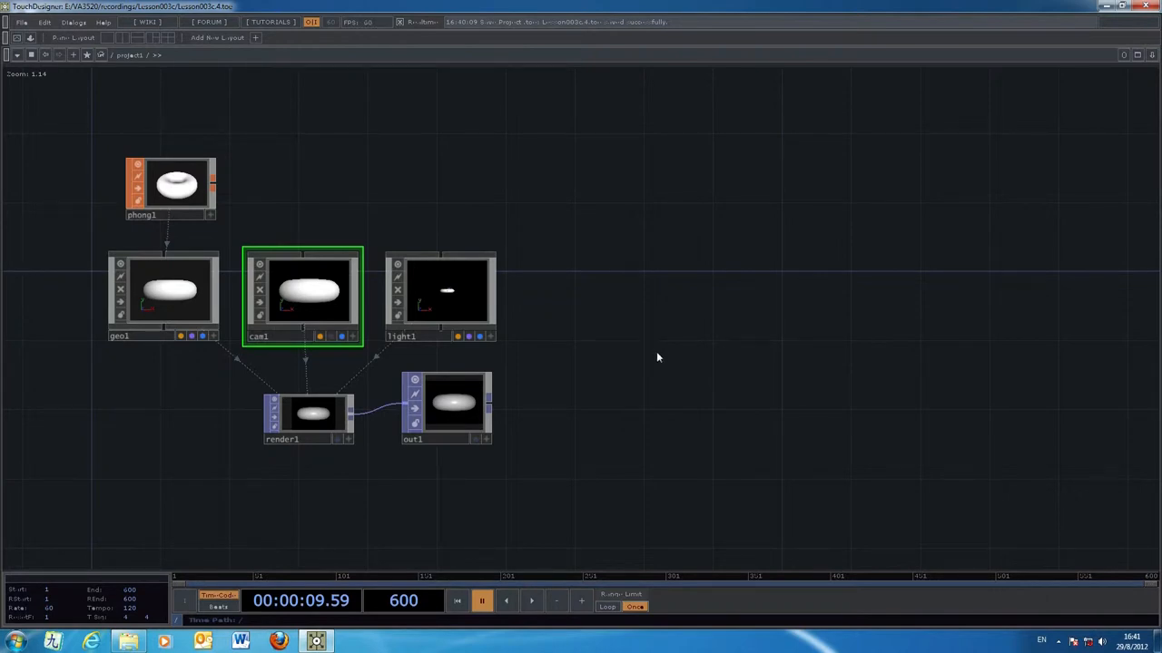
pyautogui.moveTo(668, 351)
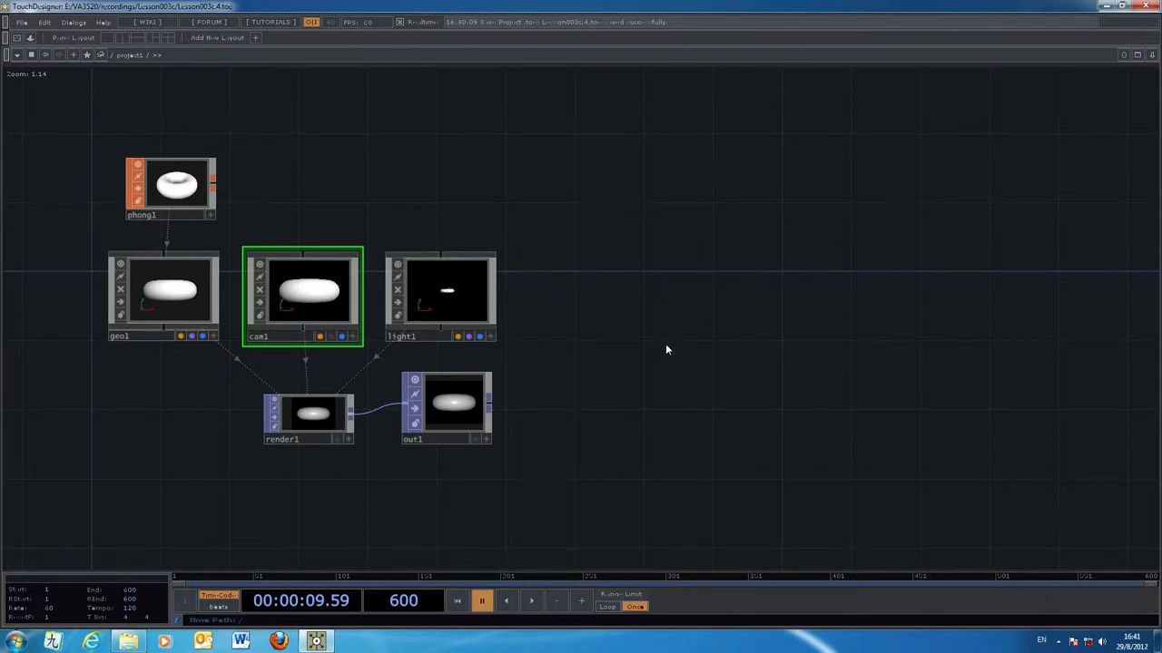
pyautogui.moveTo(651, 341)
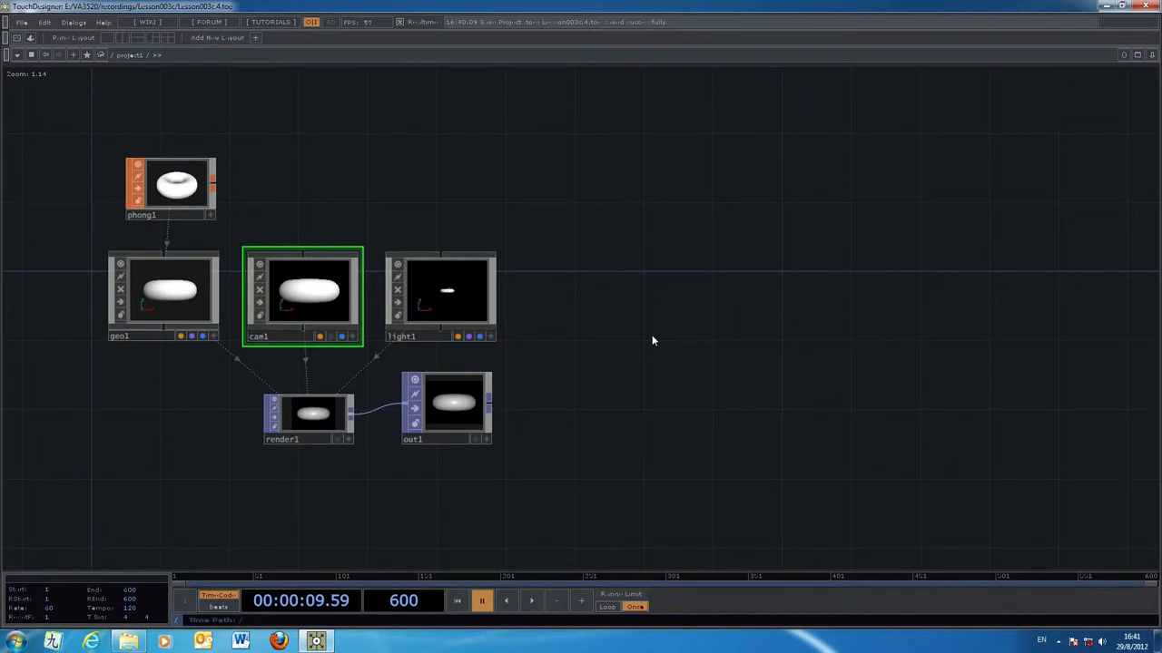
pyautogui.moveTo(701, 396)
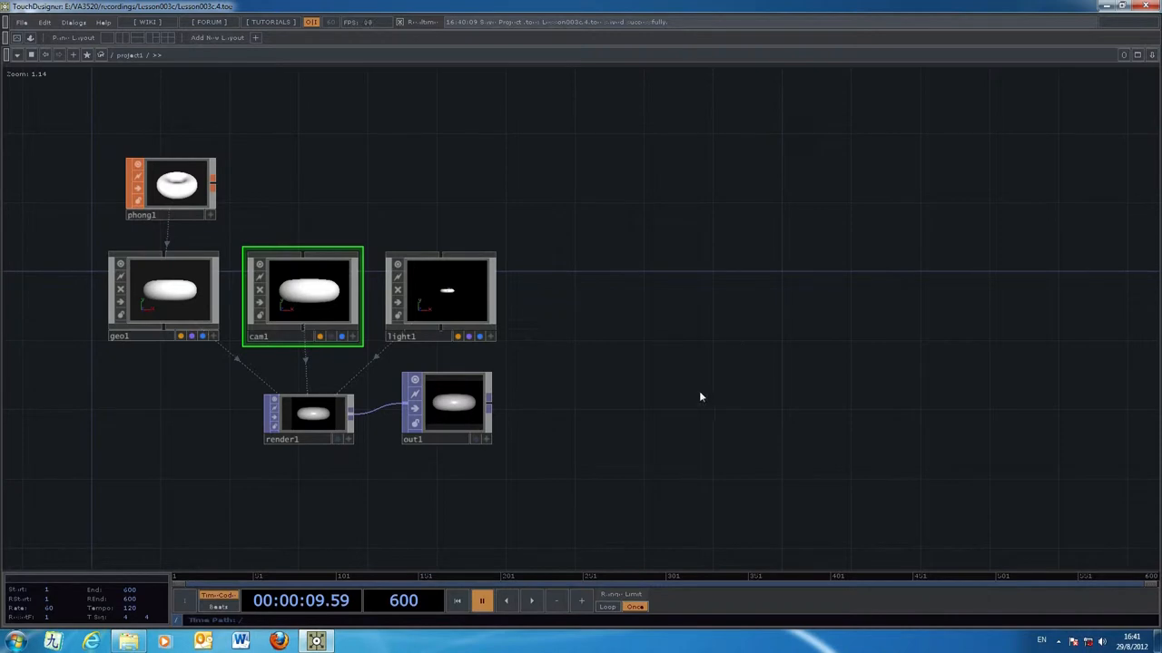
pyautogui.moveTo(735, 327)
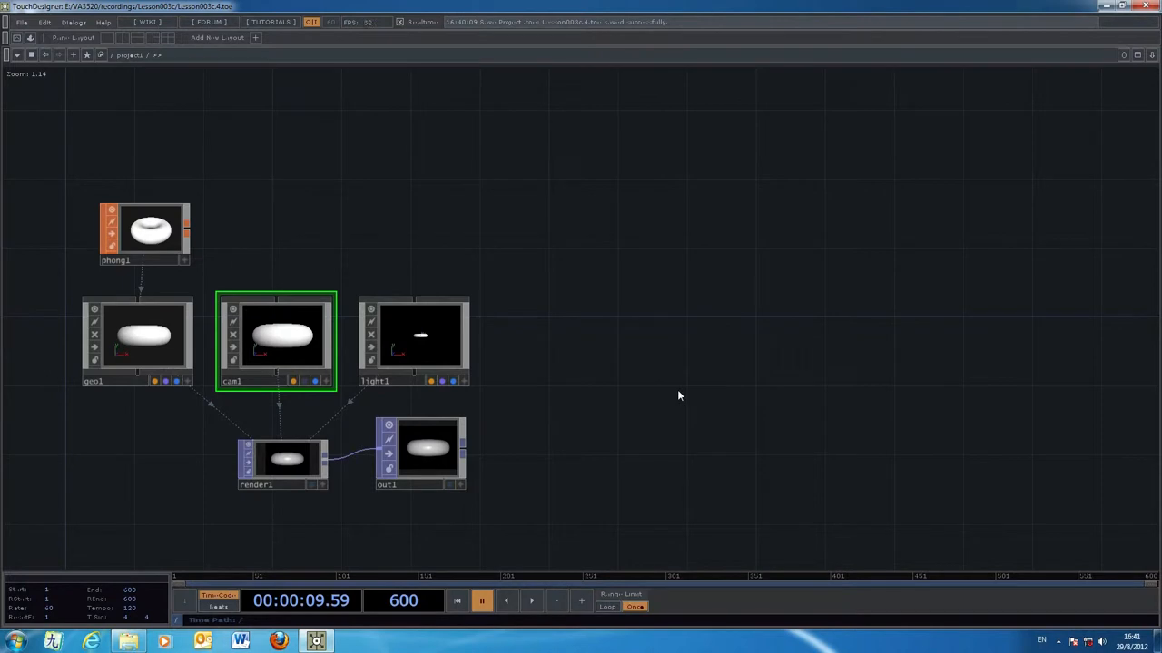
# Select geo1, light1, render1, out1 and phong1 in turn, ending on geo1 to dive inside it
pyautogui.click(141, 341)
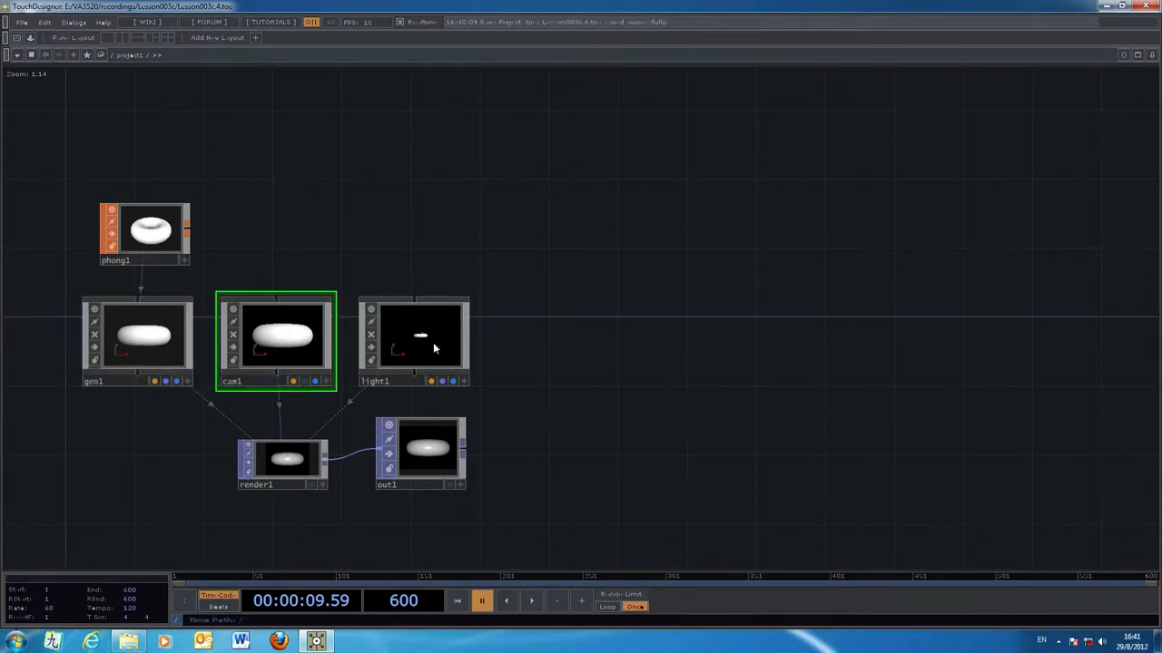
pyautogui.click(413, 341)
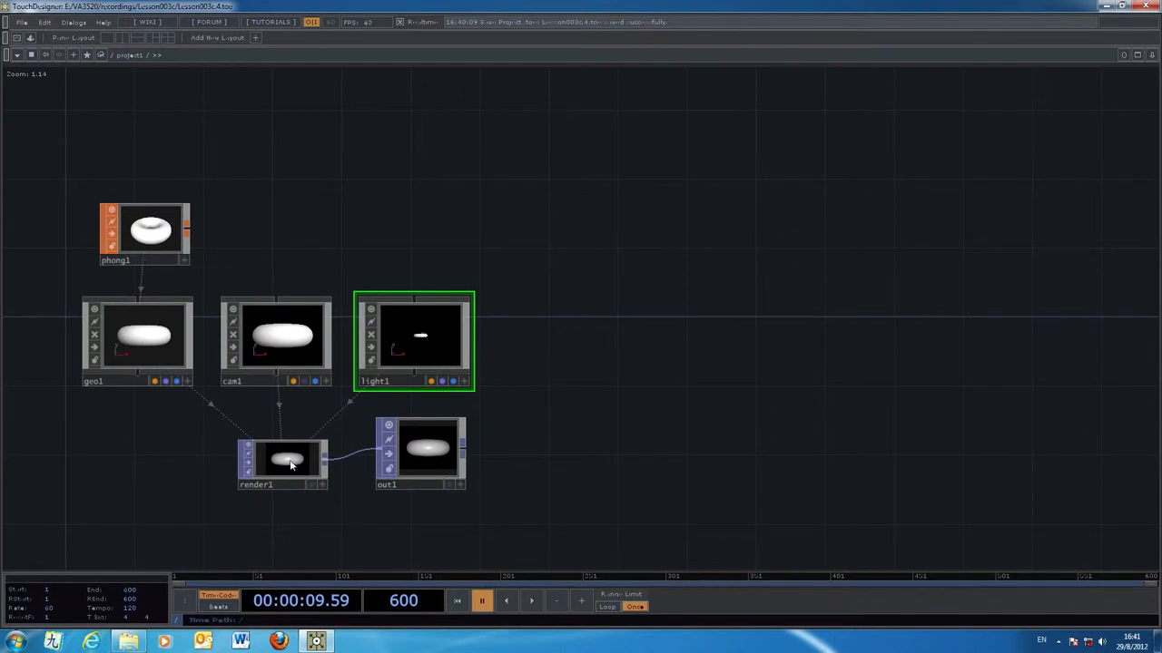
pyautogui.click(283, 461)
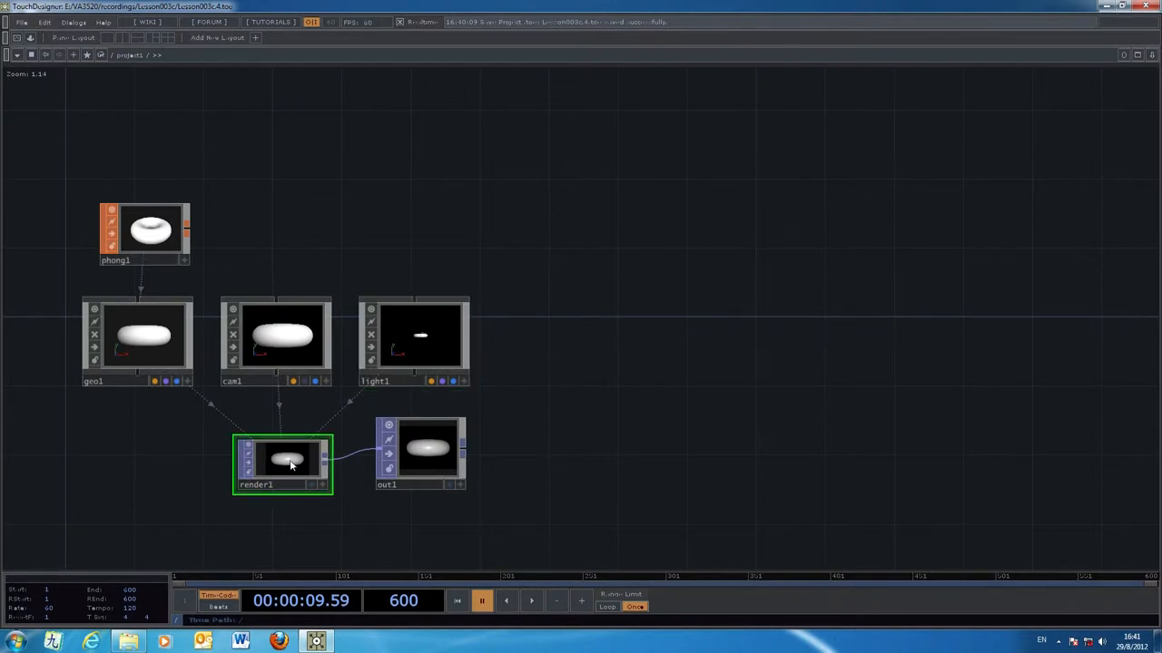
pyautogui.click(427, 450)
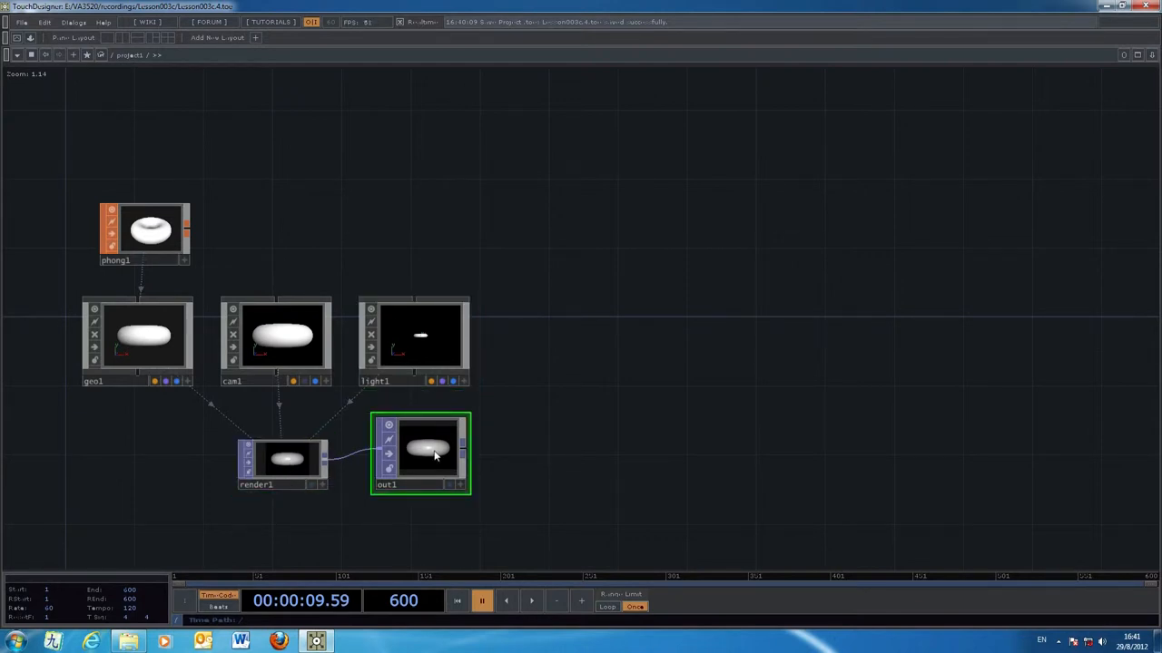
pyautogui.moveTo(370, 454)
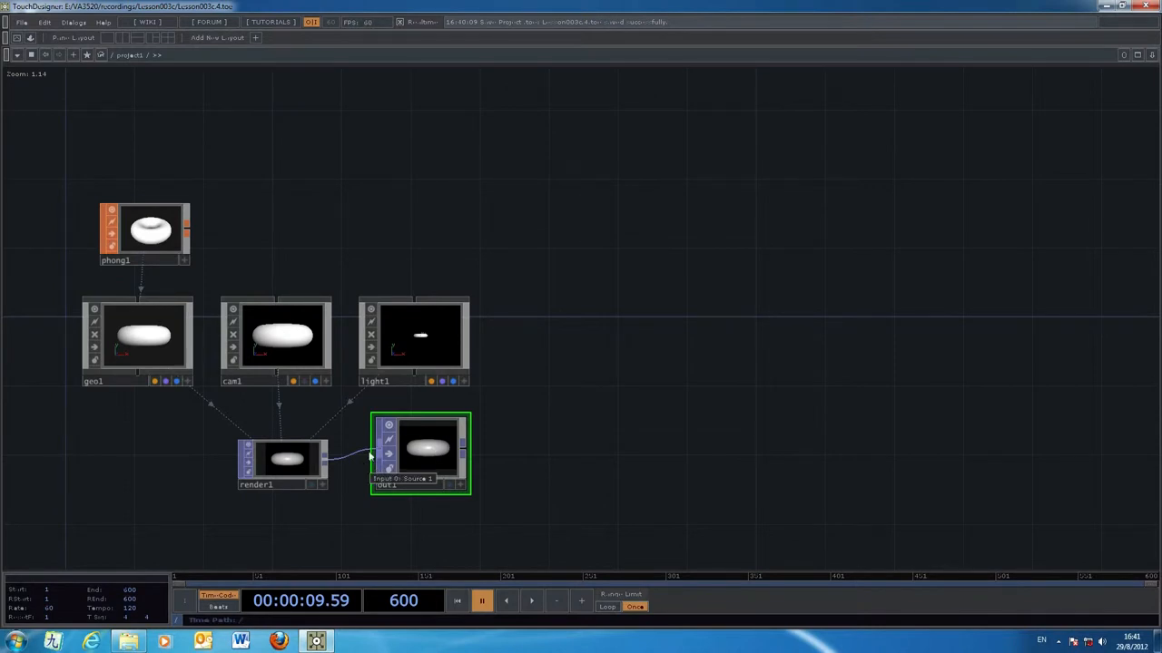
pyautogui.click(142, 342)
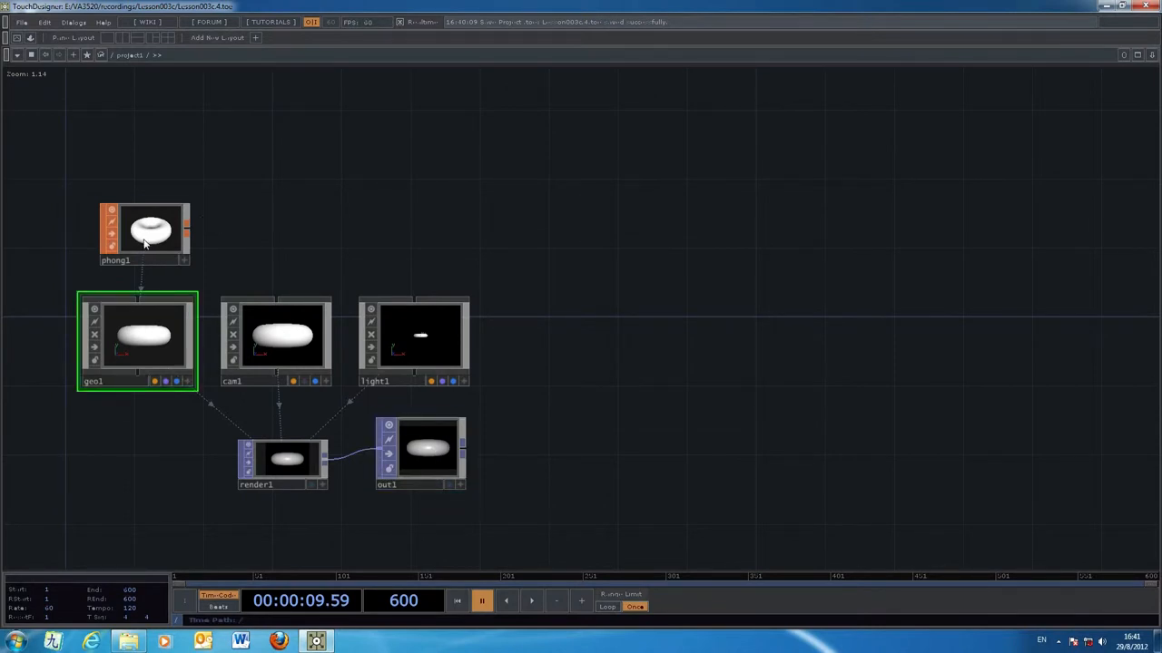
pyautogui.click(145, 234)
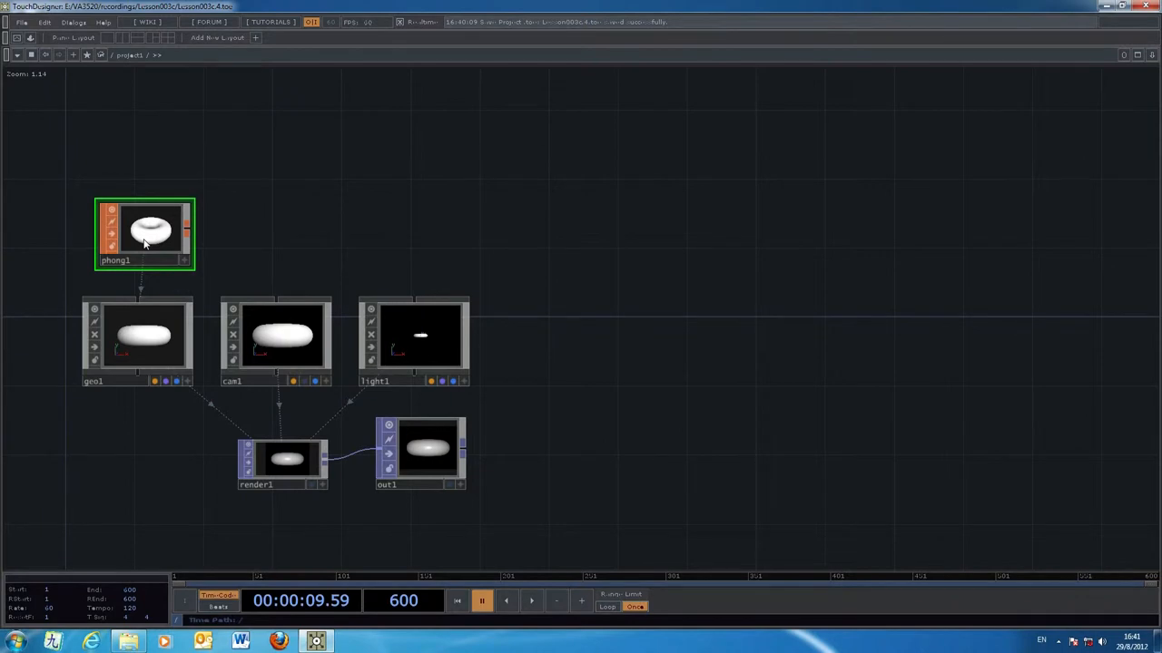
pyautogui.click(142, 335)
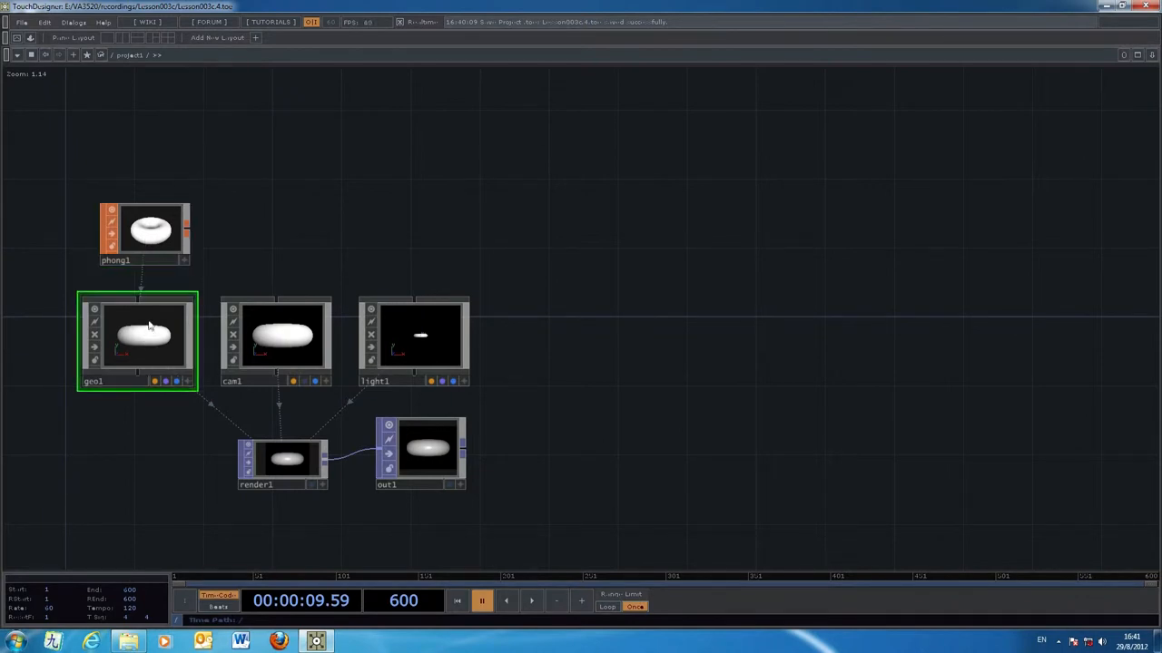
pyautogui.moveTo(146, 341)
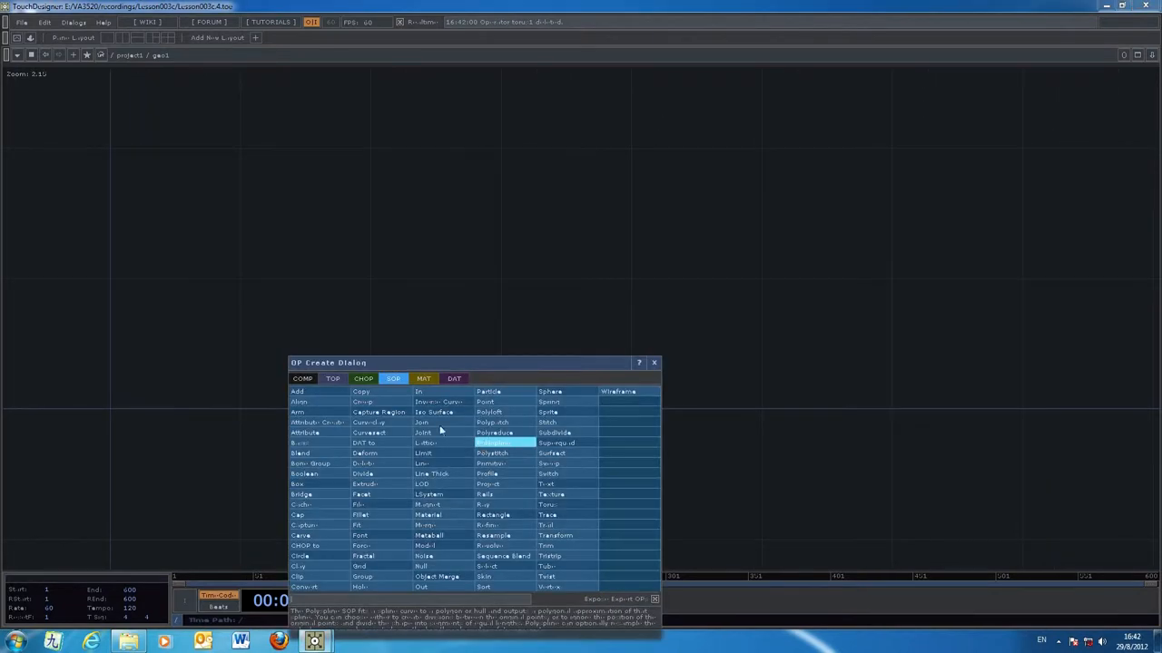
# Add a Sphere SOP from the operator list and place it in geo1's network
pyautogui.moveTo(327, 363); pyautogui.dragTo(586, 232)
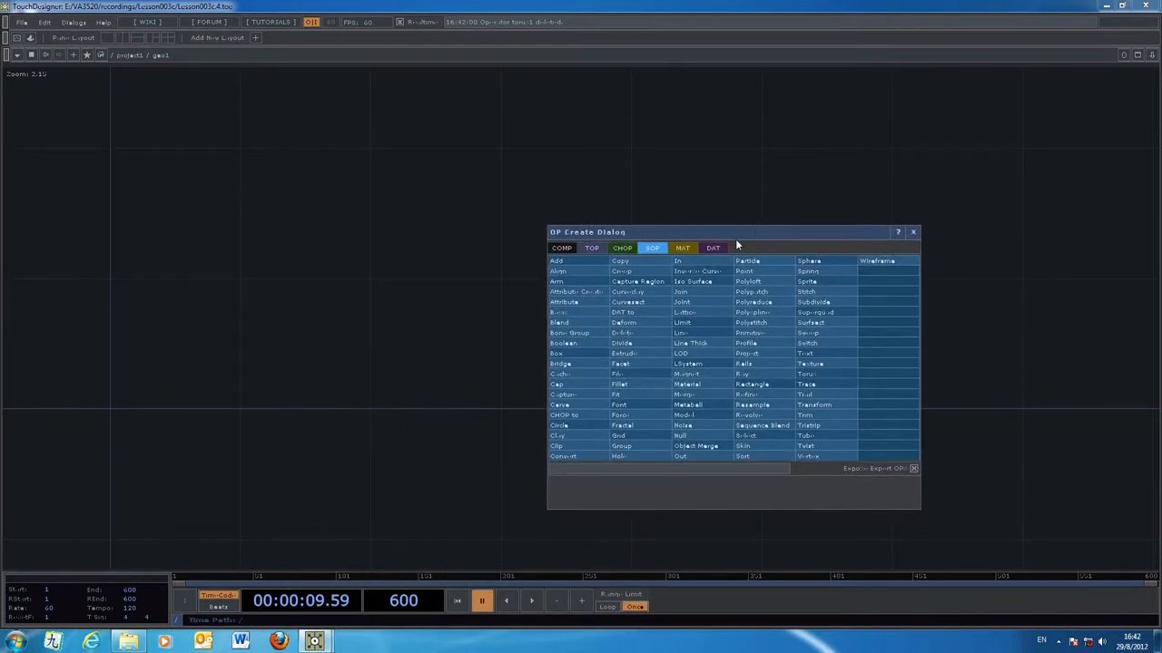
pyautogui.click(913, 232)
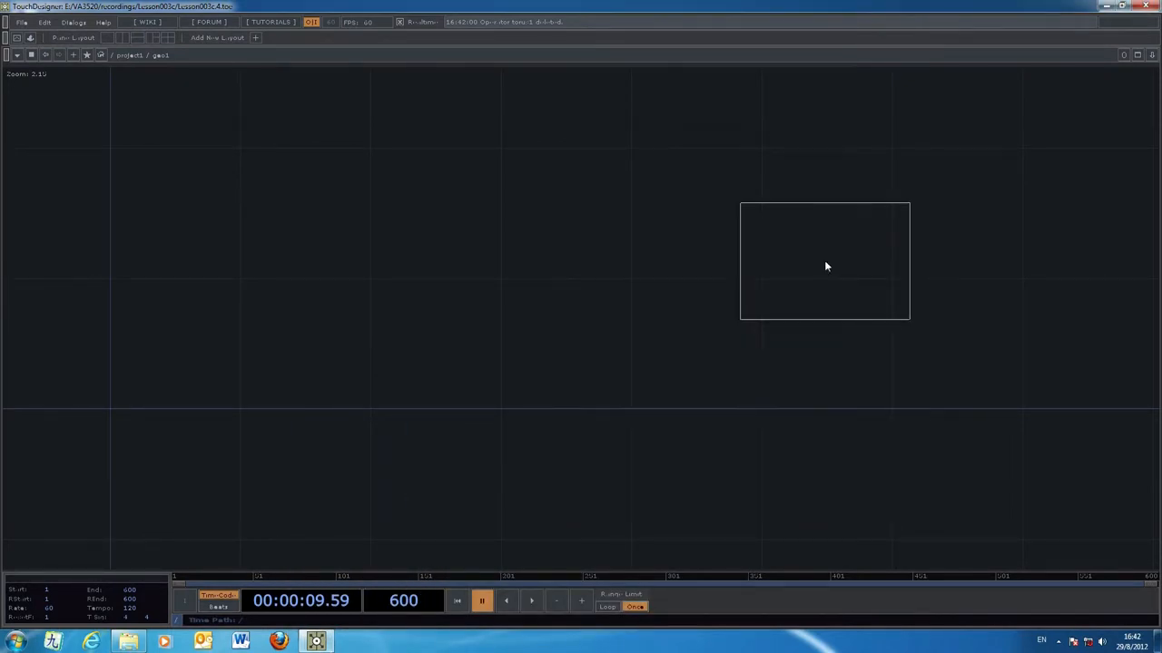
pyautogui.moveTo(824, 262); pyautogui.dragTo(194, 354)
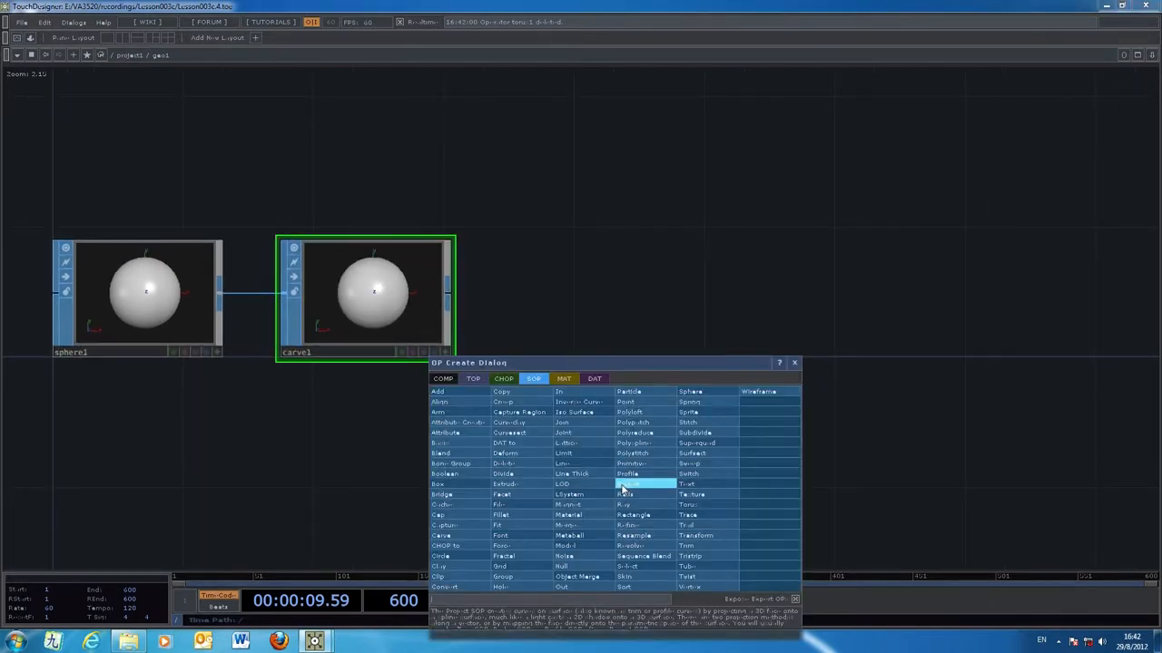
# Select the Carve SOP and enable carving along the U direction
pyautogui.click(795, 363)
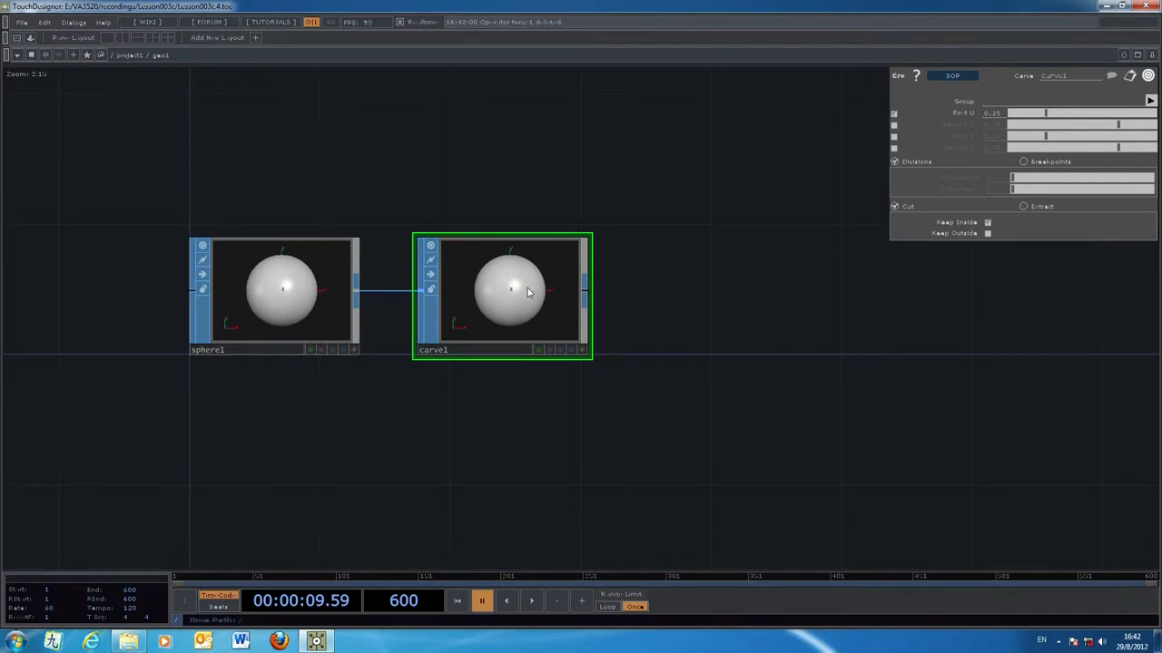
pyautogui.moveTo(516, 283)
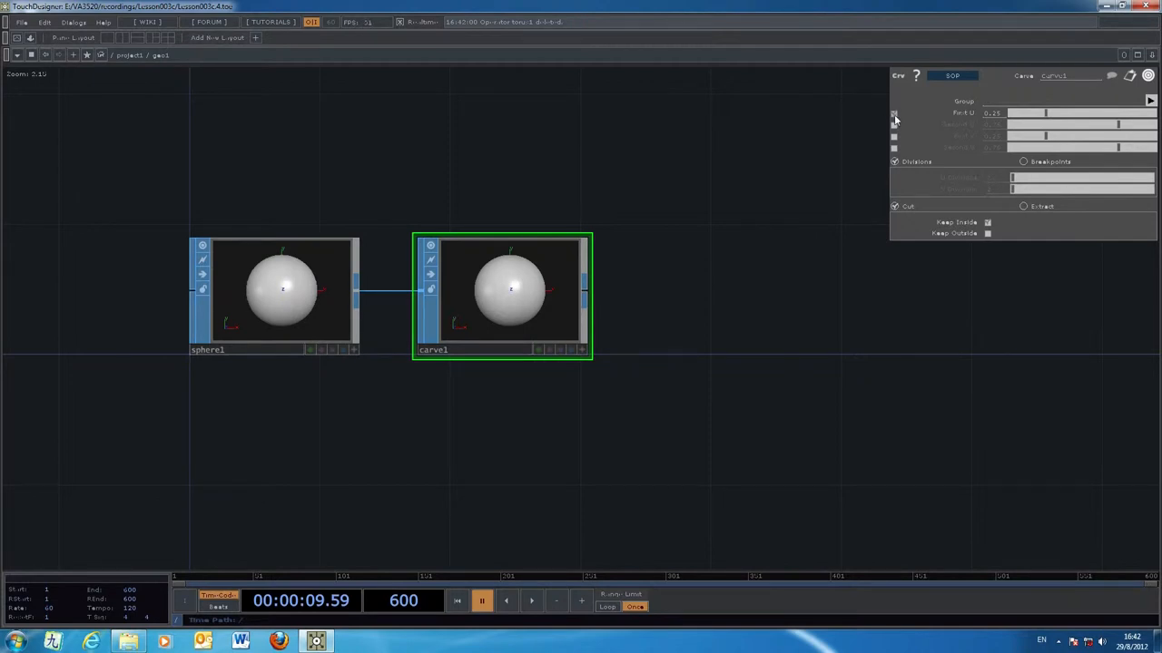
pyautogui.click(893, 112)
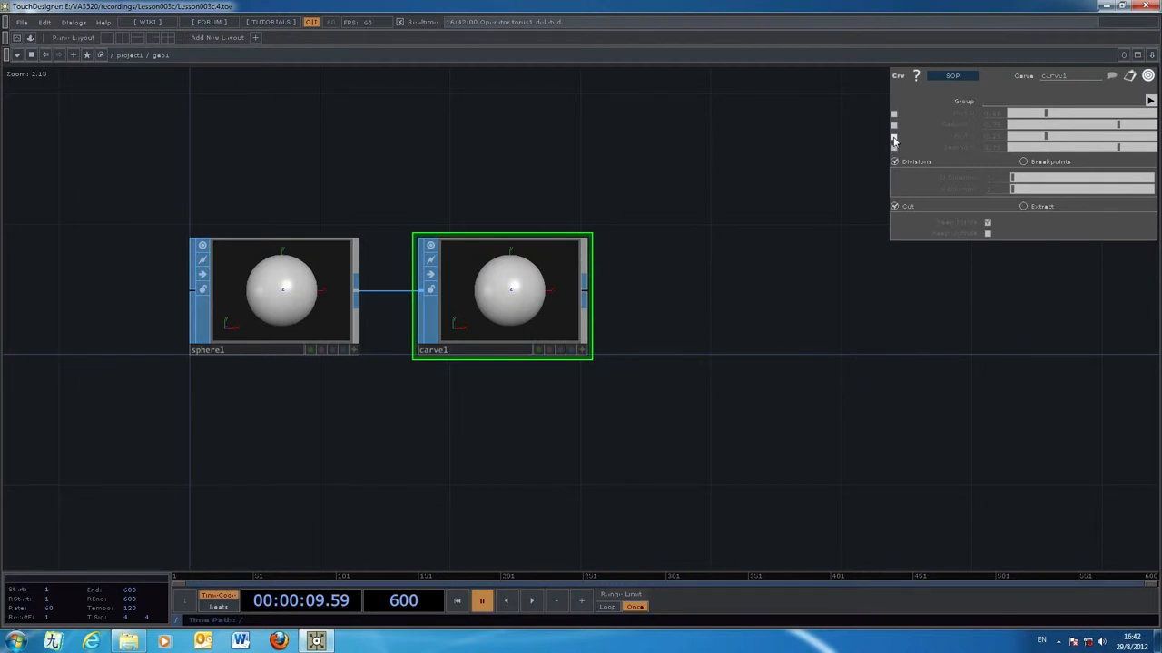
pyautogui.click(893, 136)
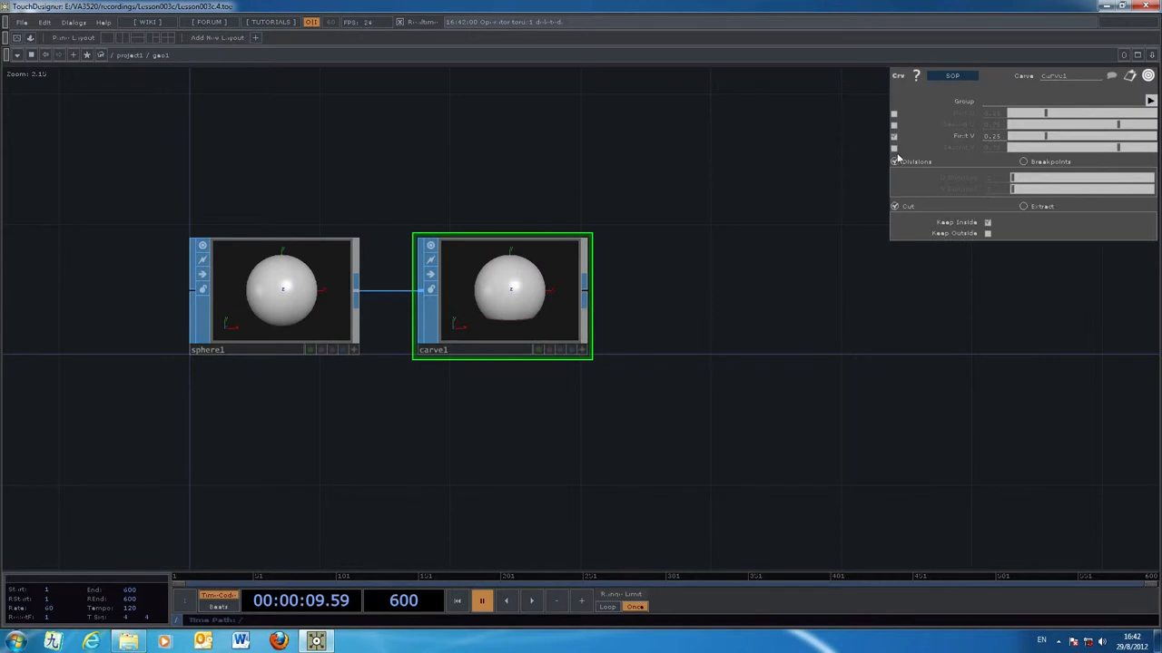
pyautogui.click(893, 160)
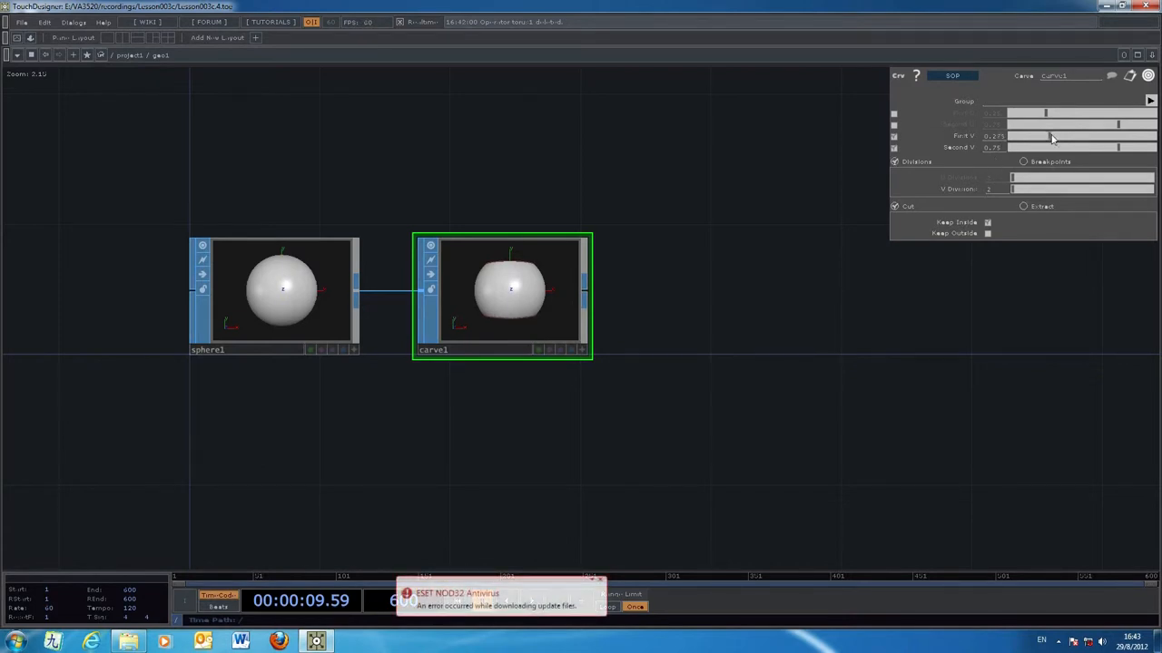
# Drag the First U / Second U sliders until the sphere is cut down to its top half
pyautogui.moveTo(1049, 136); pyautogui.dragTo(1043, 136)
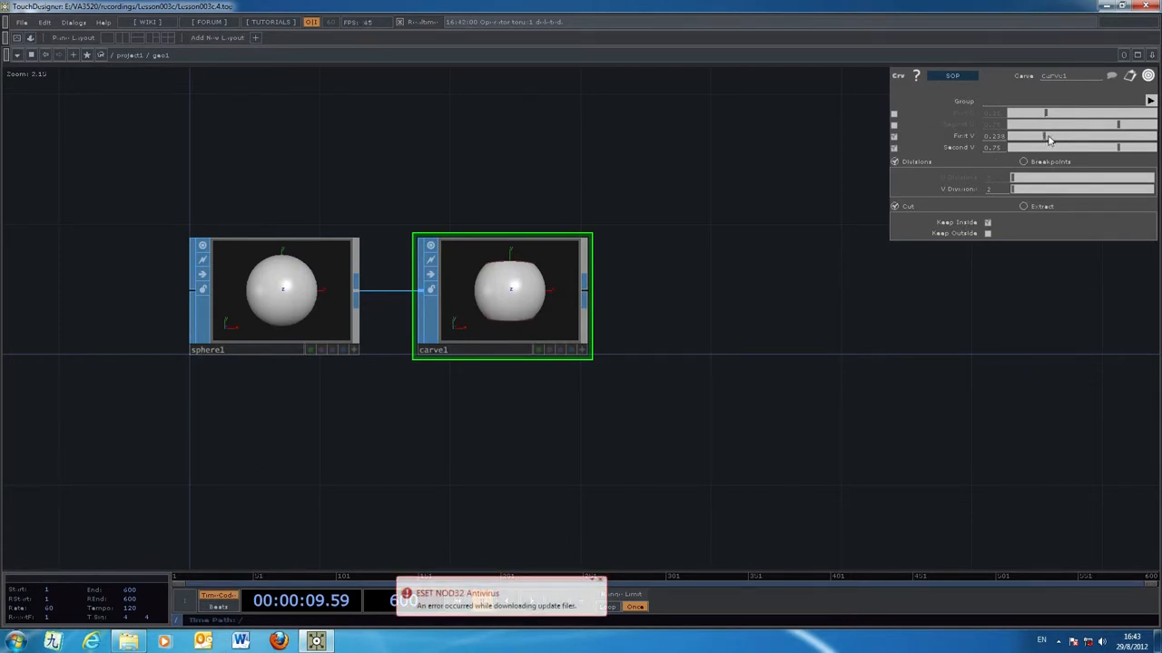
pyautogui.moveTo(1044, 136); pyautogui.dragTo(1057, 136)
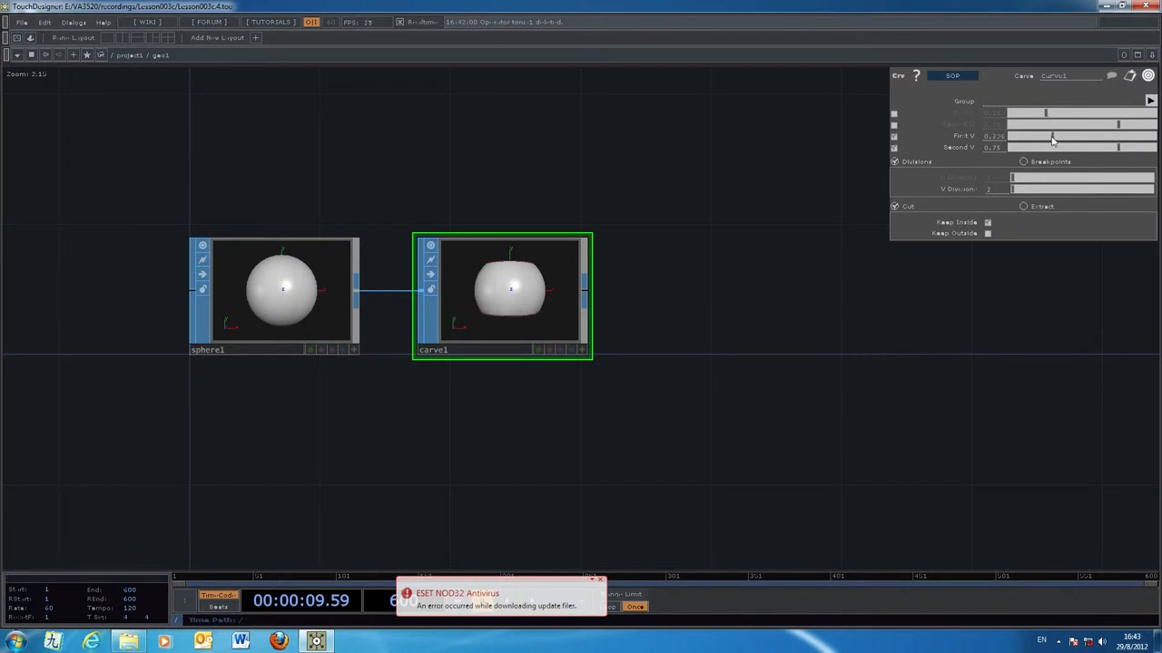
pyautogui.moveTo(1049, 136); pyautogui.dragTo(1056, 136)
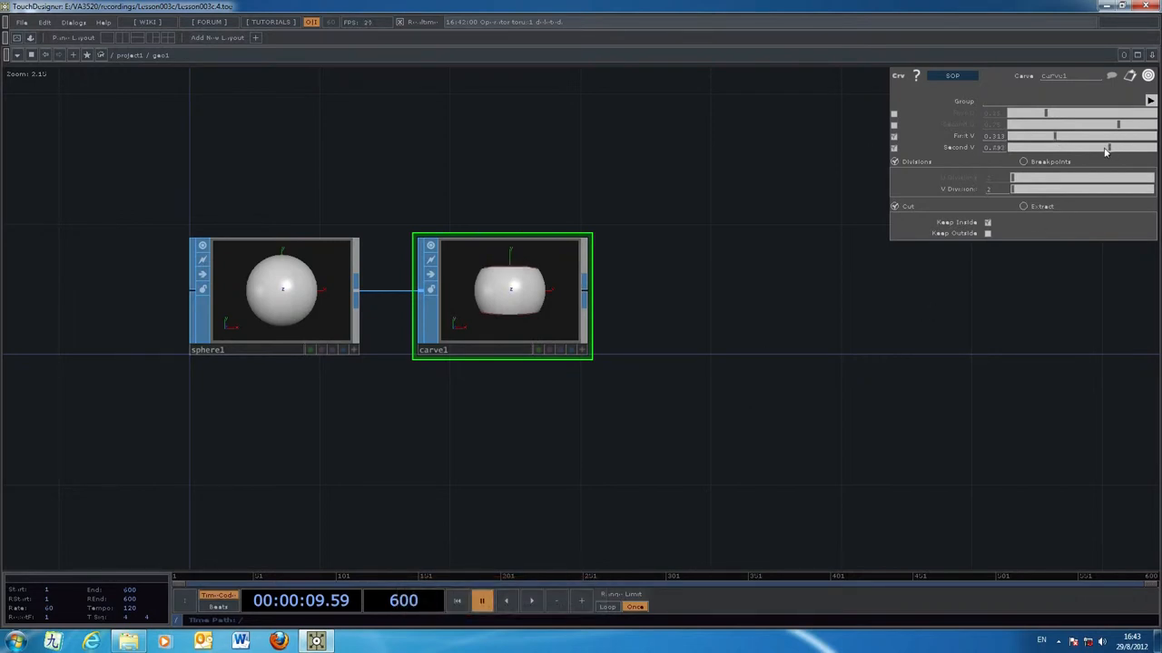
pyautogui.moveTo(1105, 147); pyautogui.dragTo(1098, 147)
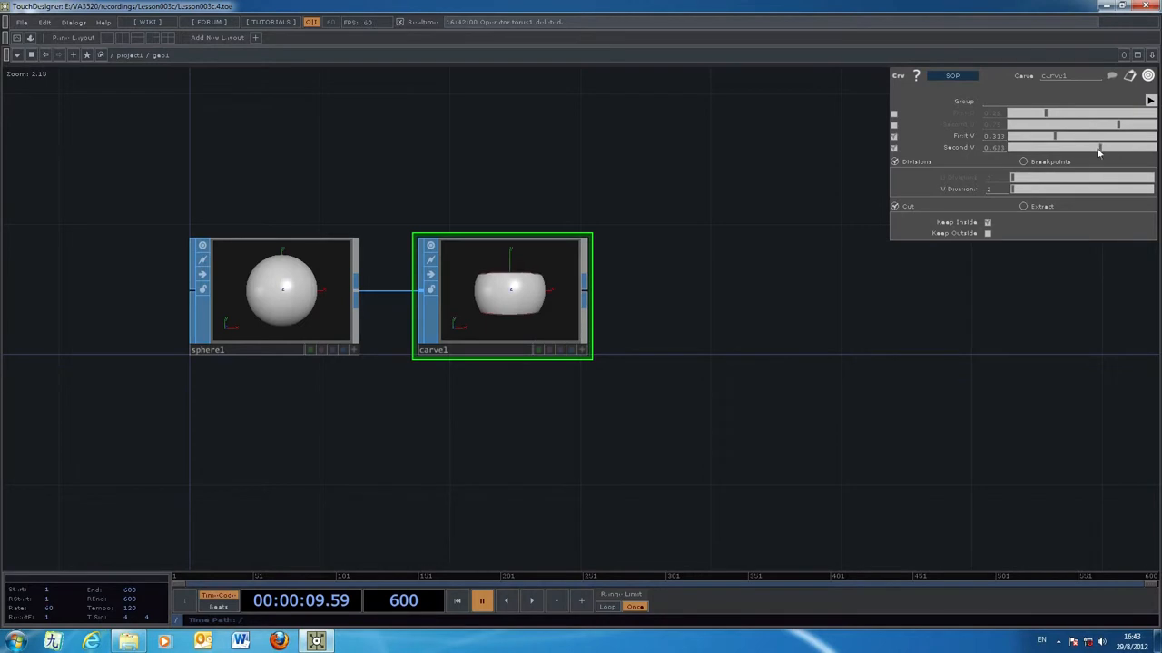
pyautogui.moveTo(1098, 147); pyautogui.dragTo(1140, 147)
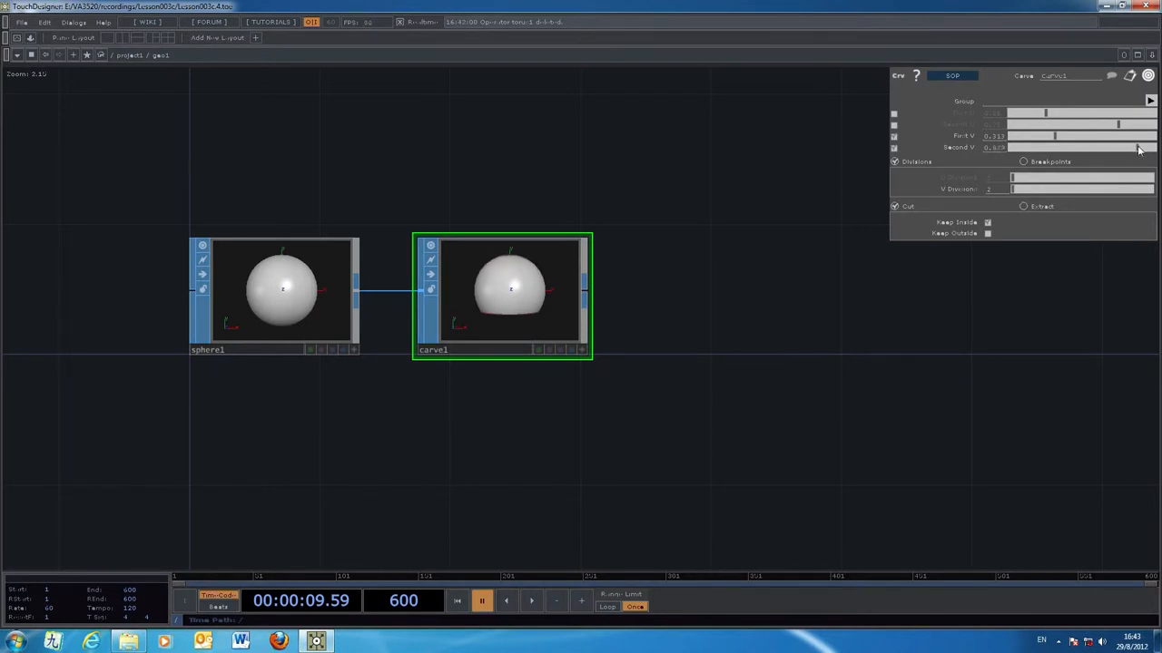
pyautogui.moveTo(1089, 147); pyautogui.dragTo(1152, 147)
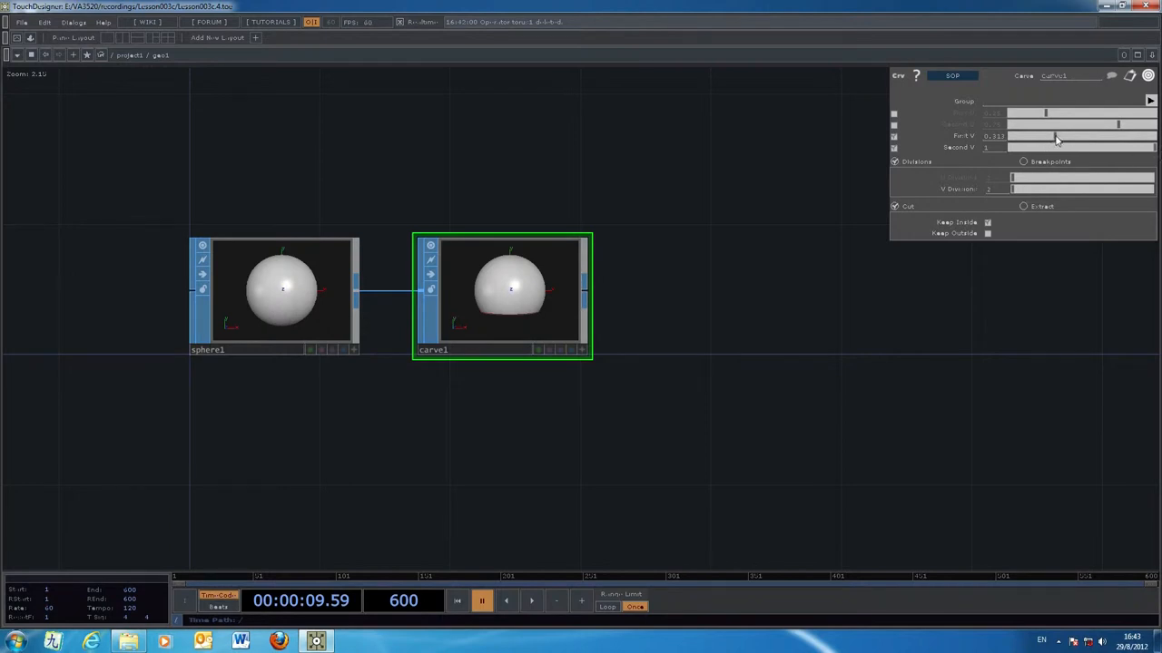
pyautogui.moveTo(1056, 134); pyautogui.dragTo(1074, 134)
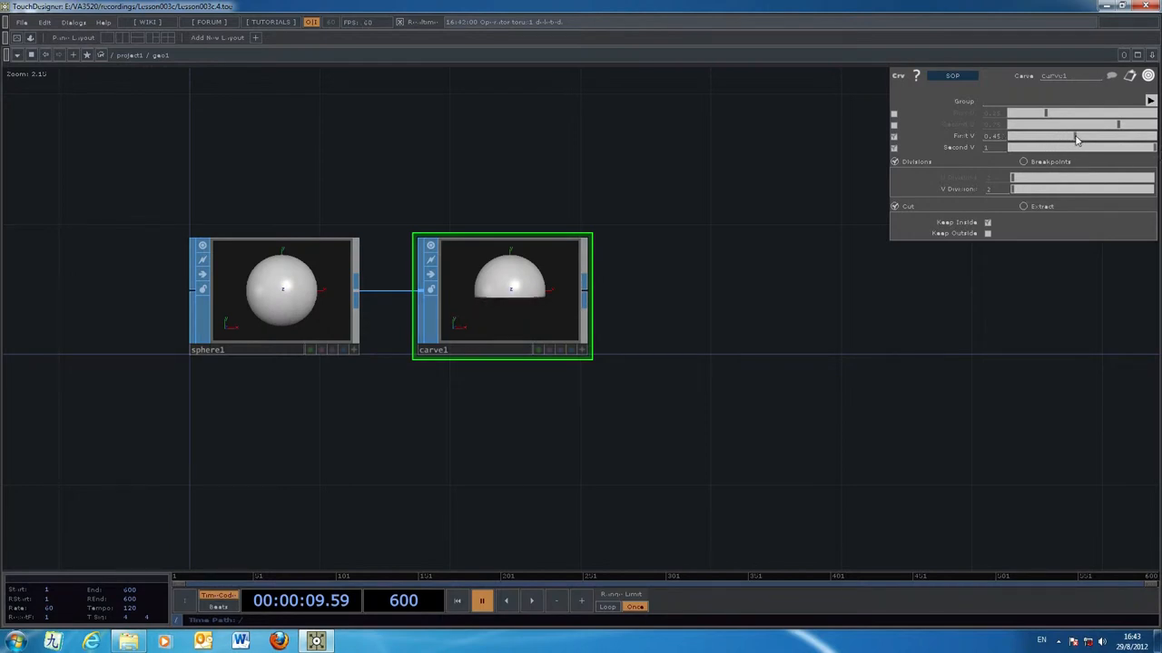
pyautogui.moveTo(1071, 136); pyautogui.dragTo(1074, 136)
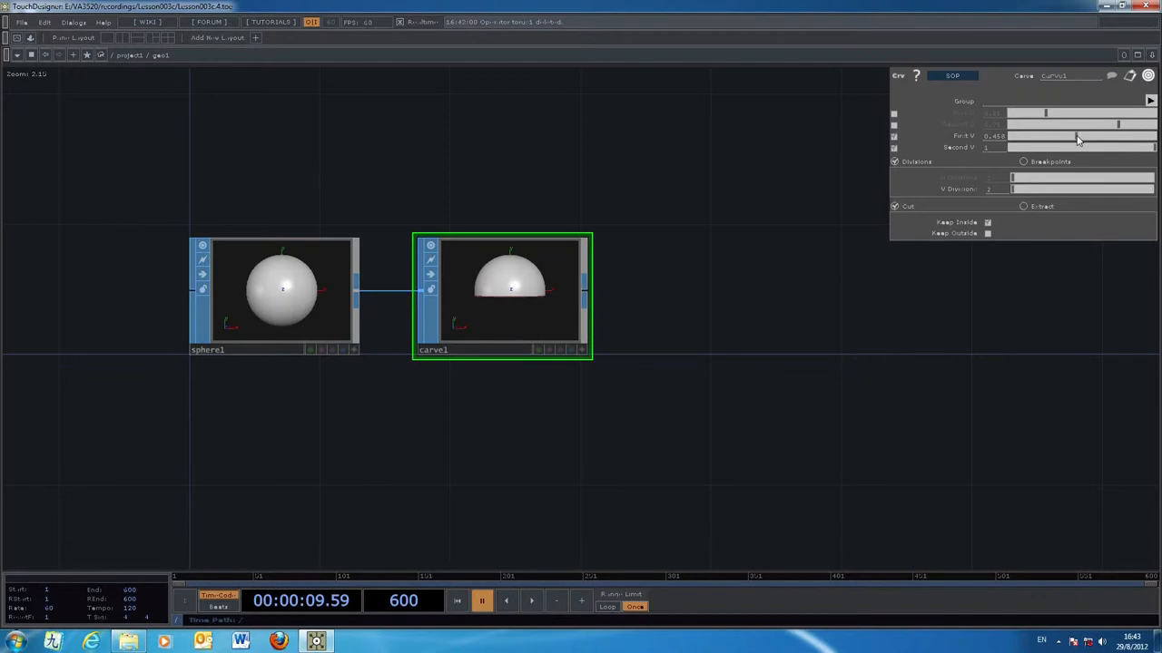
pyautogui.moveTo(1081, 140)
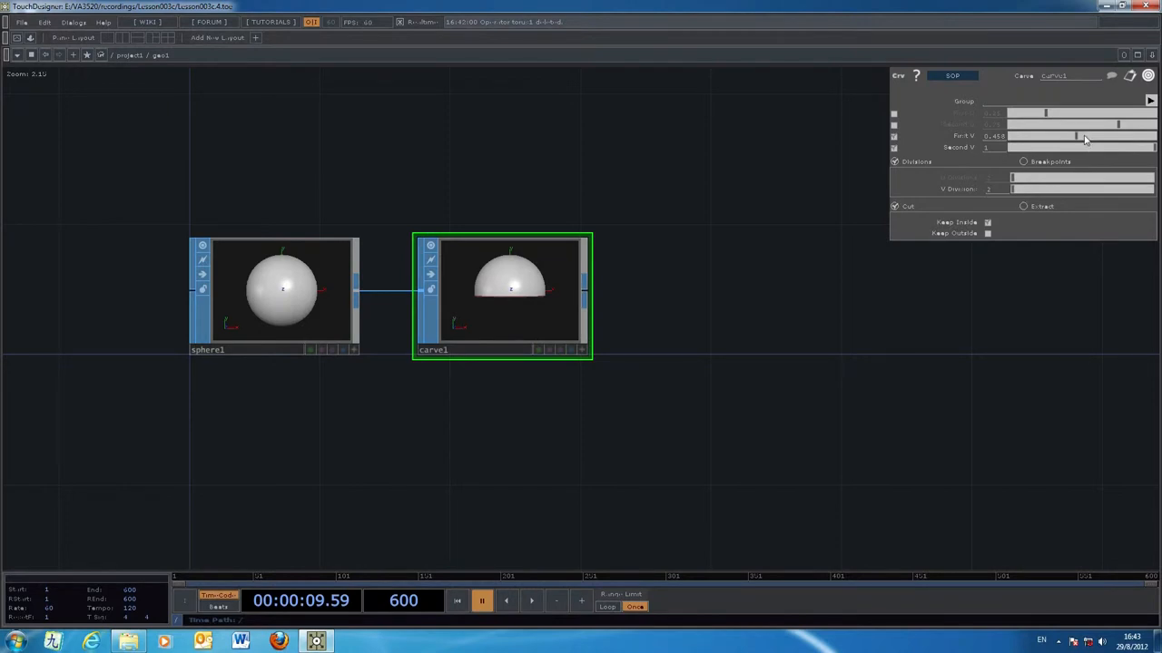
pyautogui.moveTo(862, 396)
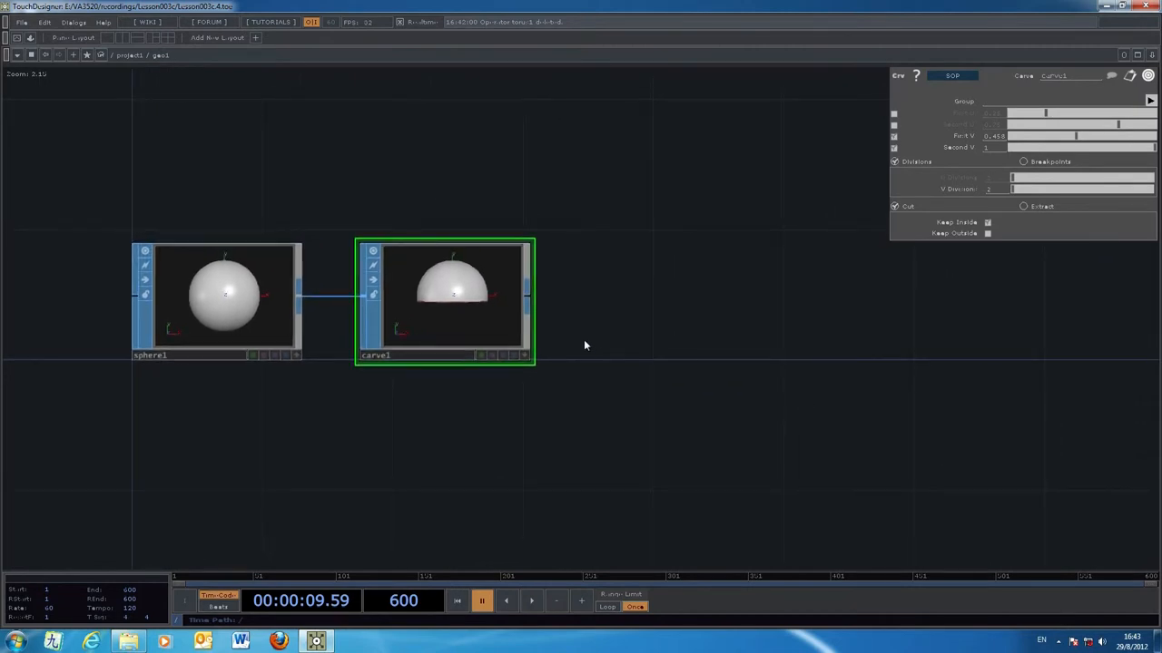
# View carve1 in a floating viewer, orbit to show the hemisphere's cut edge, then close it
pyautogui.rightClick(444, 291)
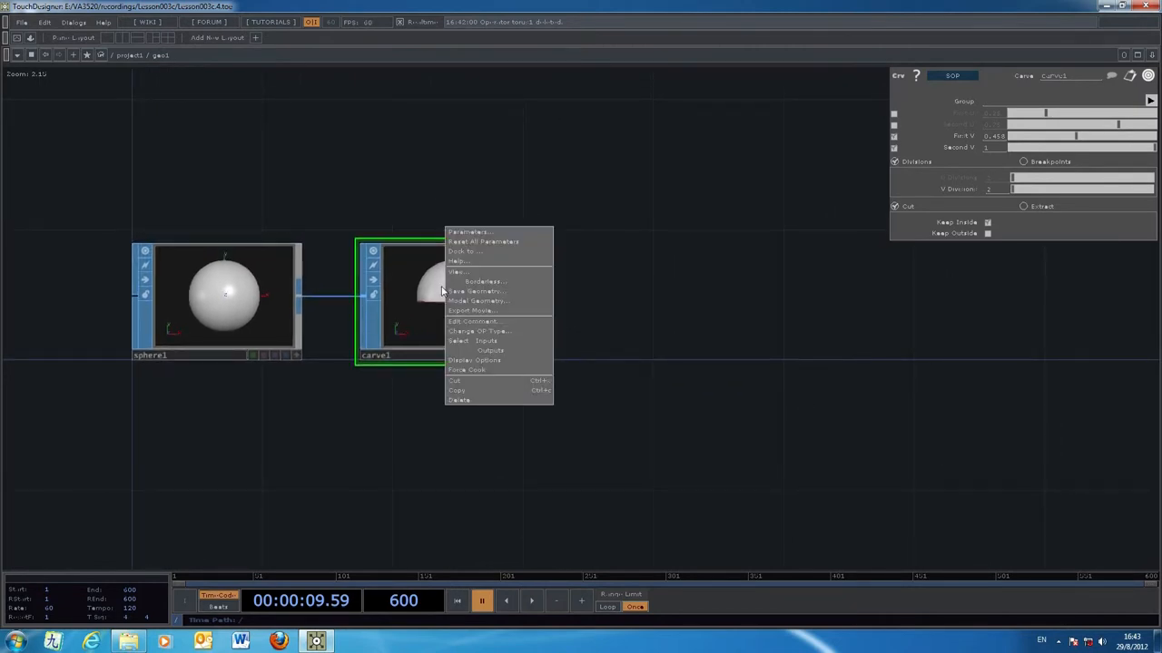
pyautogui.click(457, 272)
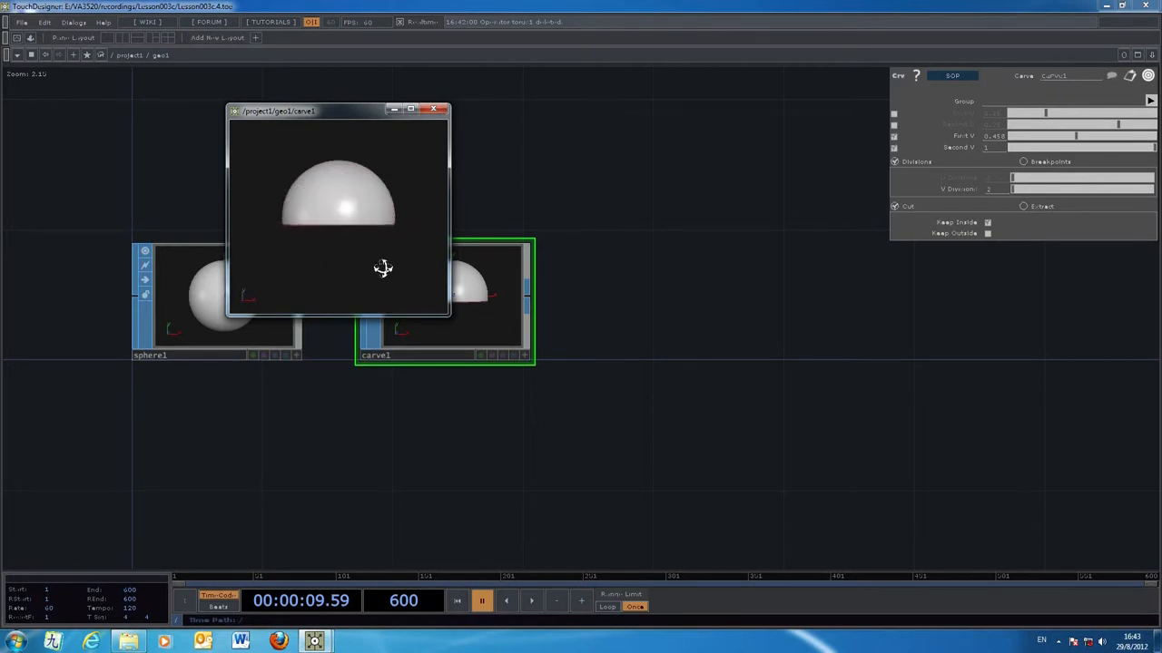
pyautogui.moveTo(381, 268); pyautogui.dragTo(341, 252)
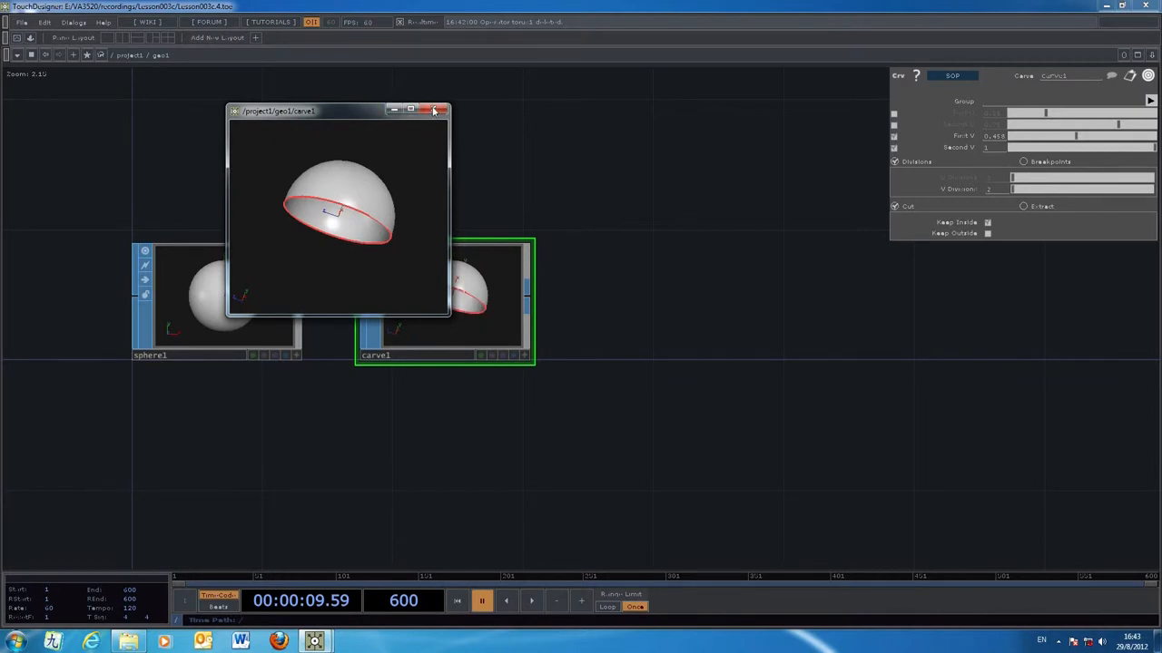
pyautogui.click(434, 110)
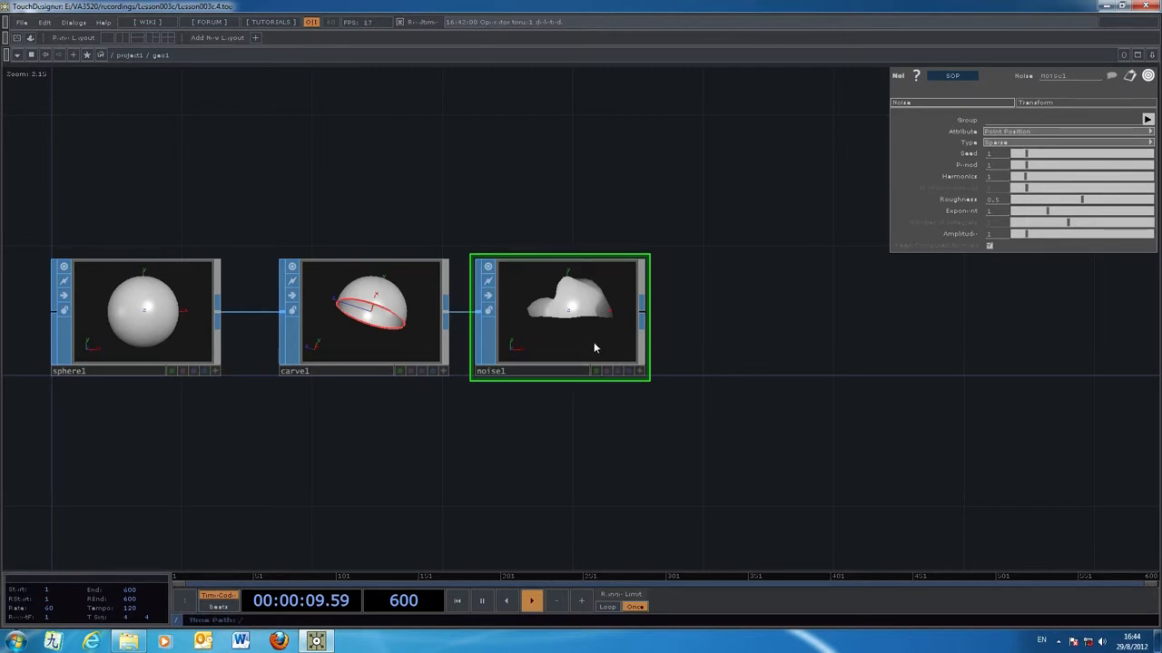
pyautogui.moveTo(838, 443)
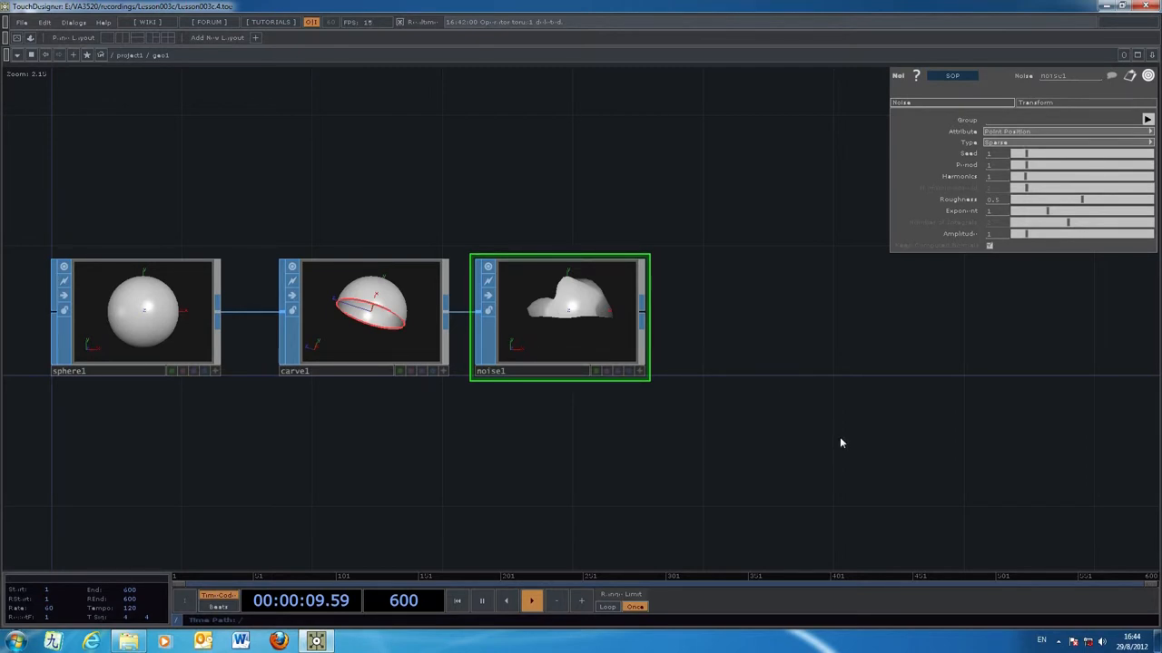
pyautogui.moveTo(828, 341)
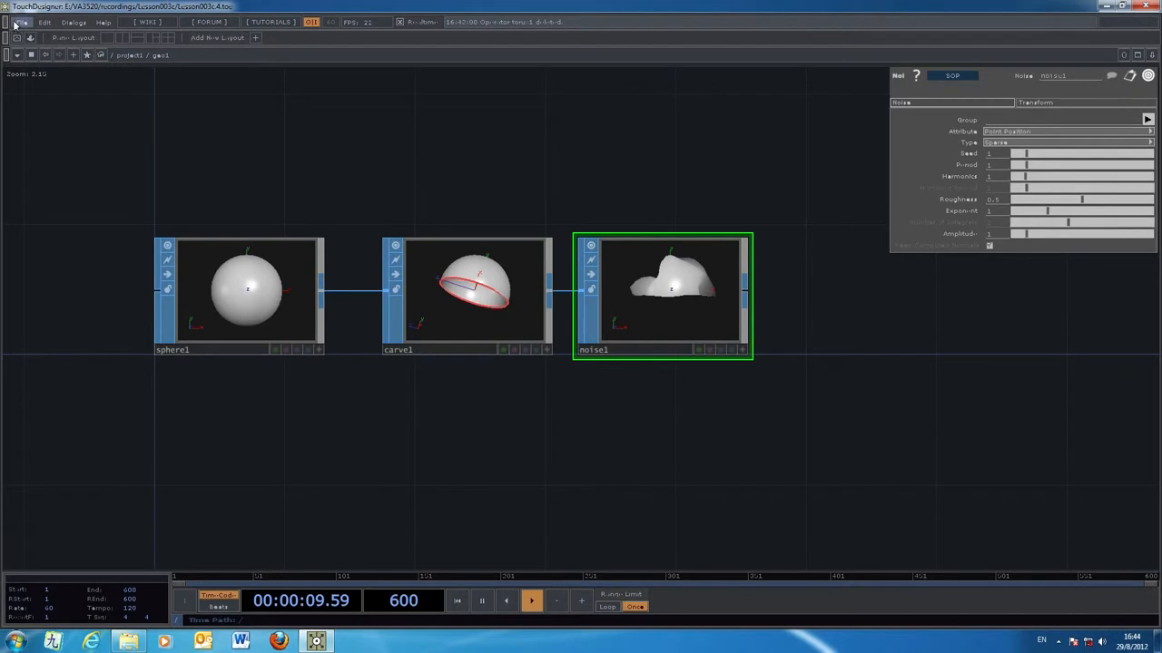
# Save the project and set the Noise SOP's Attribute to Point Position
pyautogui.click(20, 22)
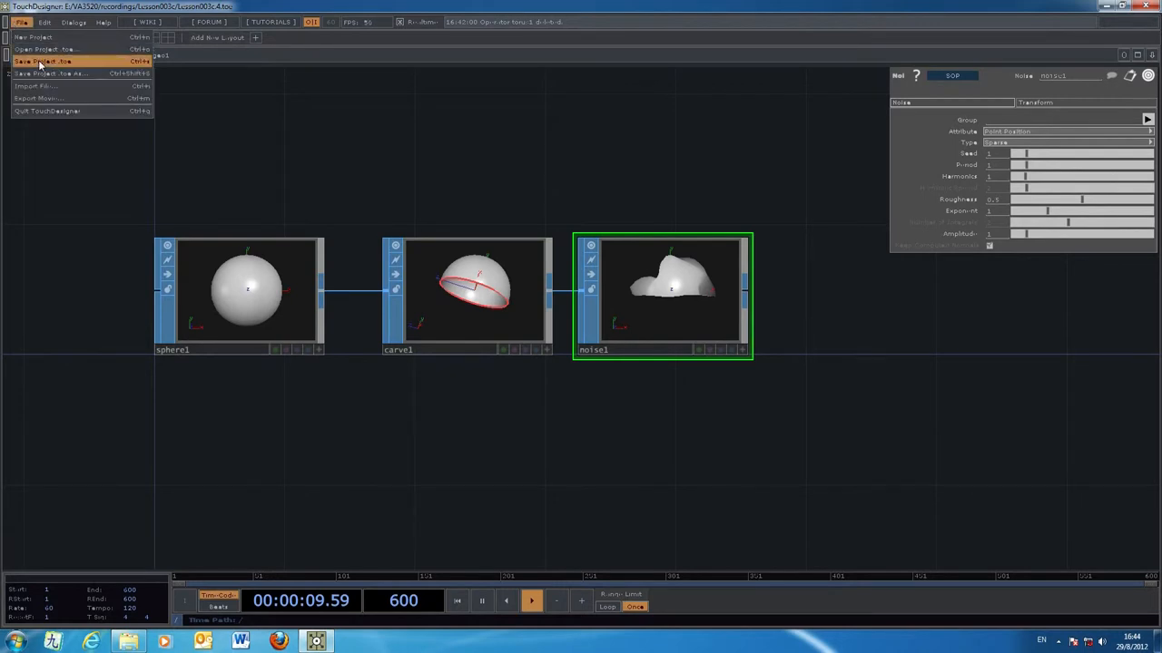
pyautogui.click(42, 62)
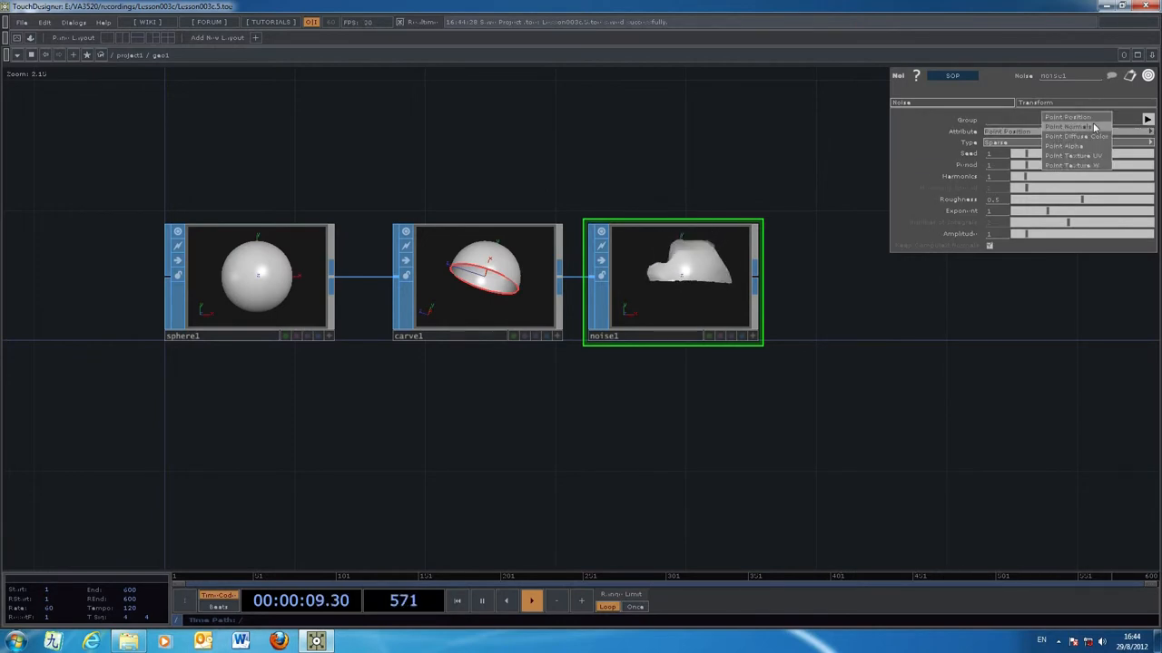
pyautogui.click(1071, 127)
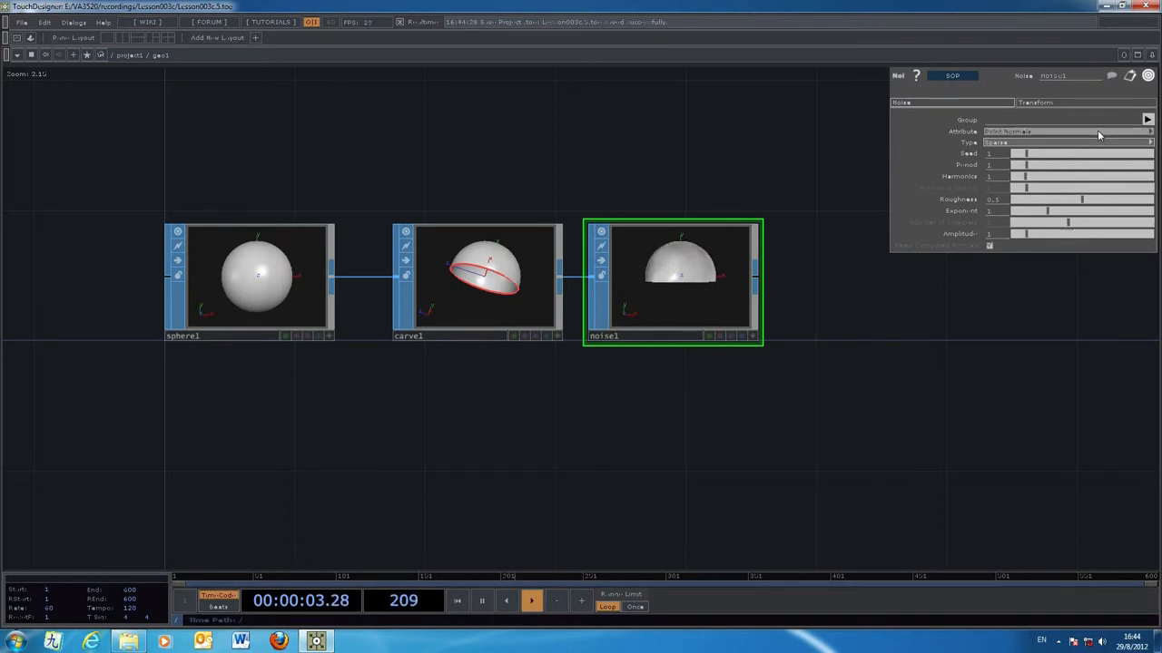
pyautogui.click(1062, 131)
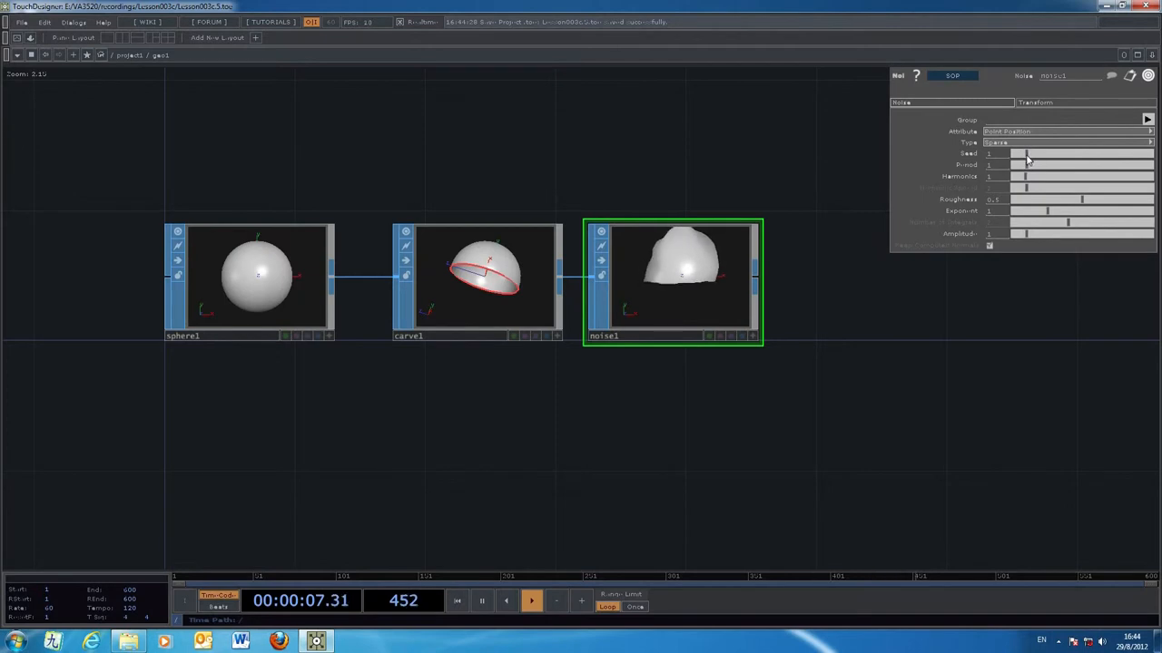
# Drag the noise Seed, Harmonics and Amplitude sliders to make the hemisphere lumpy
pyautogui.moveTo(1026, 153); pyautogui.dragTo(1013, 152)
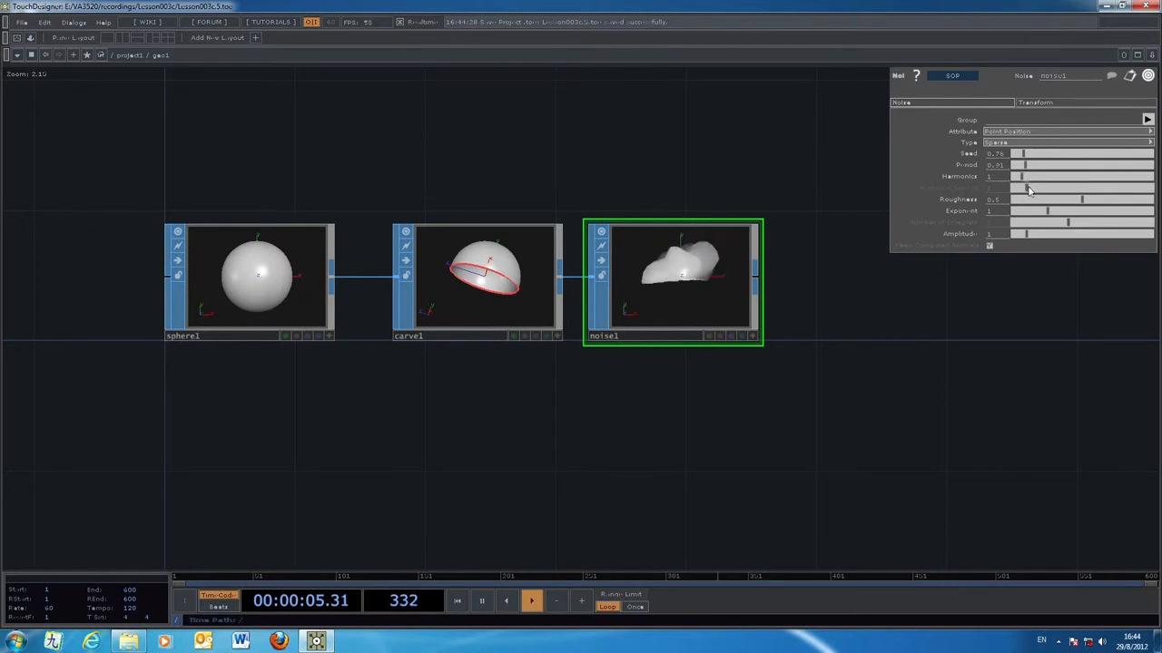
pyautogui.moveTo(1081, 198); pyautogui.dragTo(1071, 200)
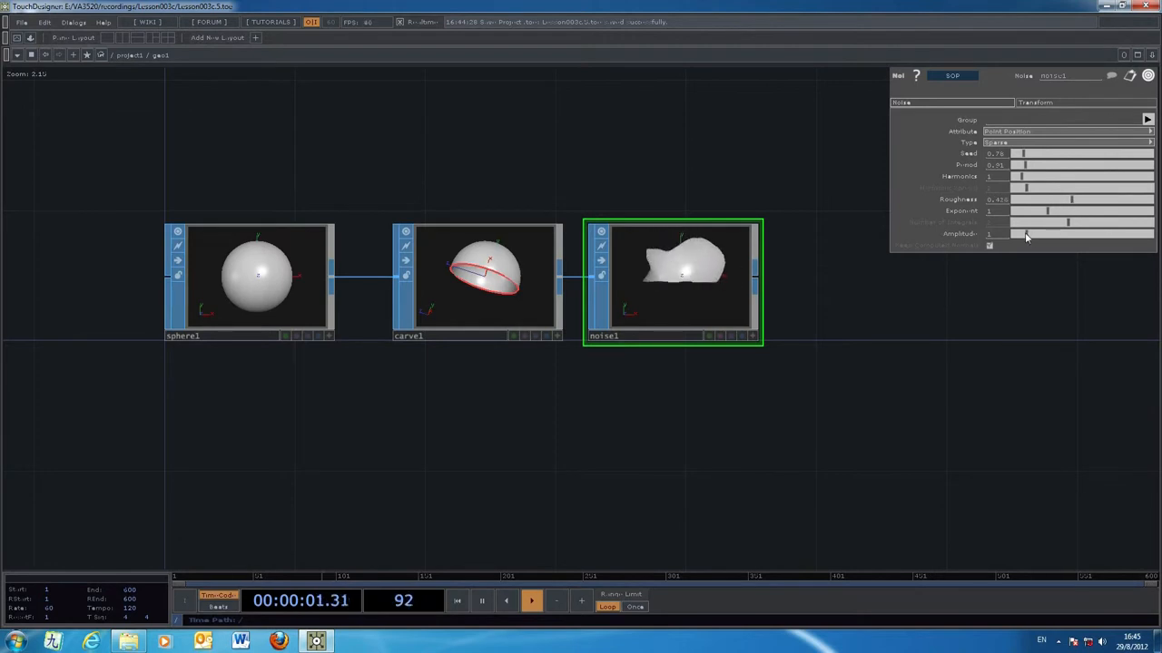
pyautogui.moveTo(1043, 234); pyautogui.dragTo(1016, 234)
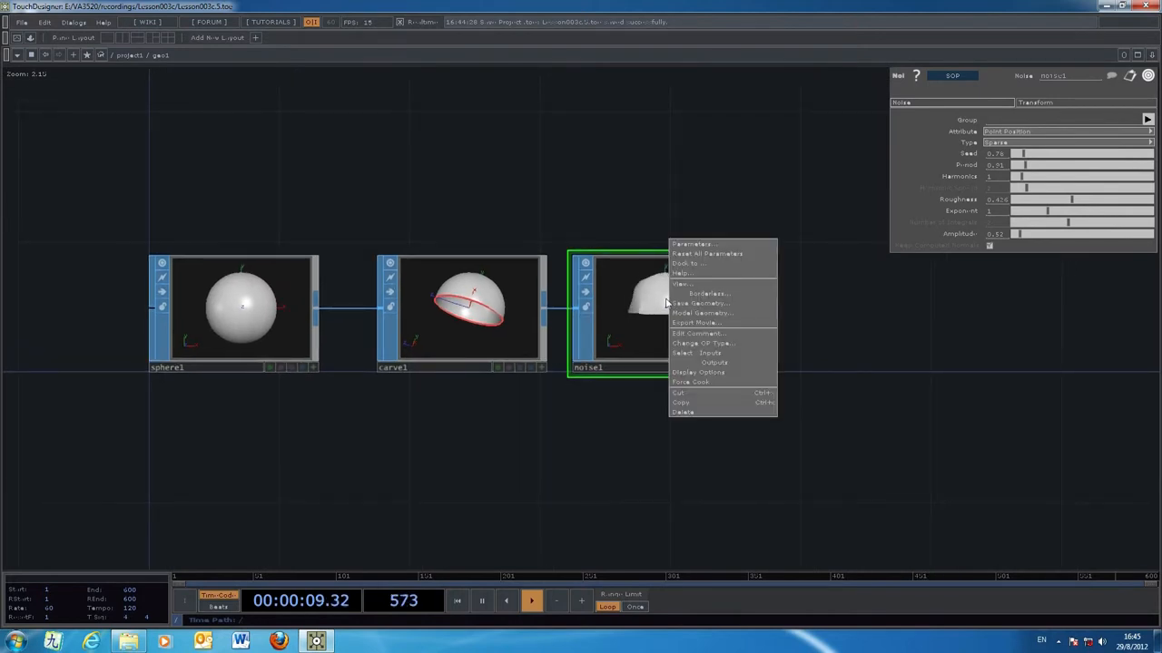
# View noise1's deformed hemisphere in a floating viewer, then close it
pyautogui.click(683, 283)
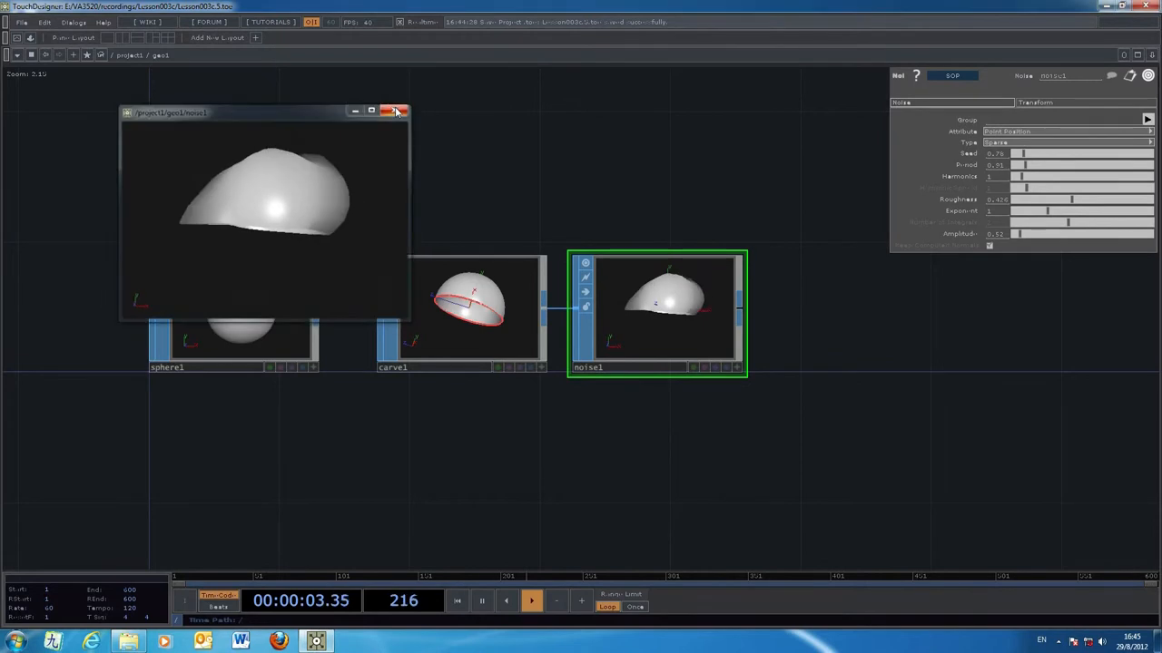
pyautogui.click(395, 111)
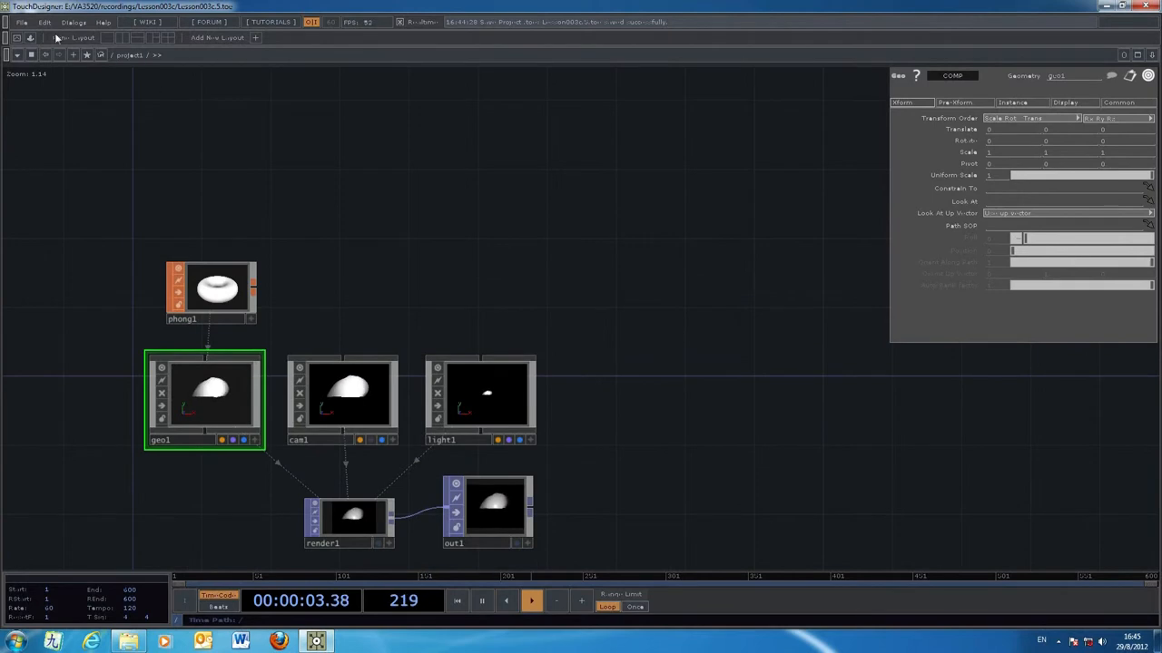
# Save the project and switch to another operator family to add a movie node
pyautogui.click(22, 21)
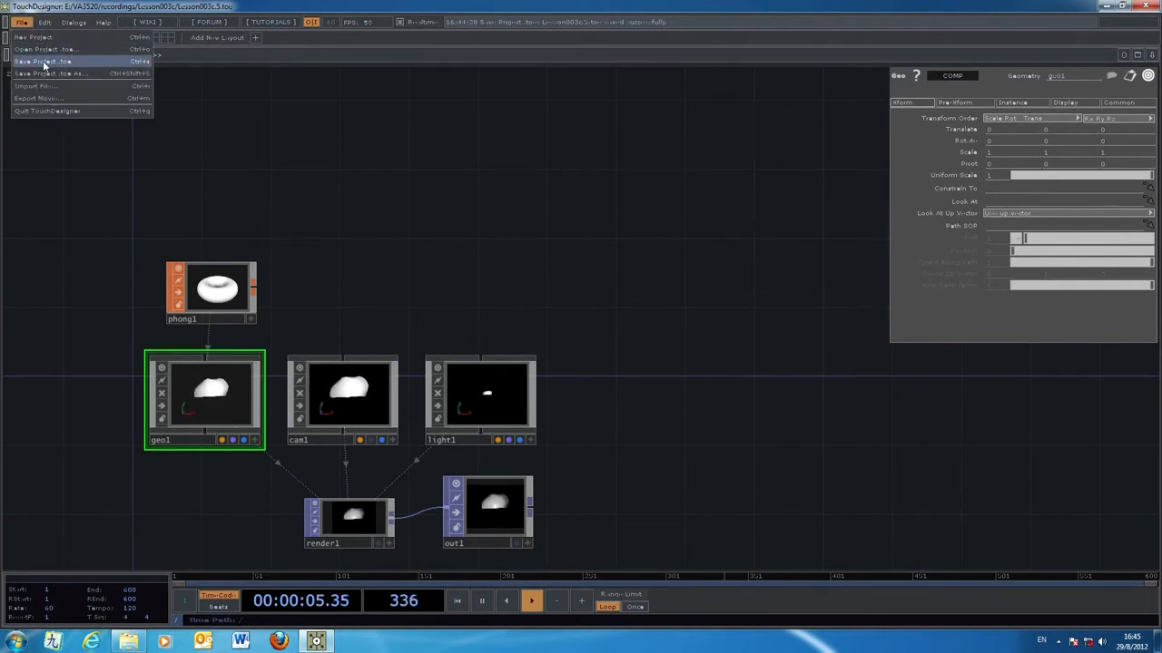
pyautogui.click(42, 62)
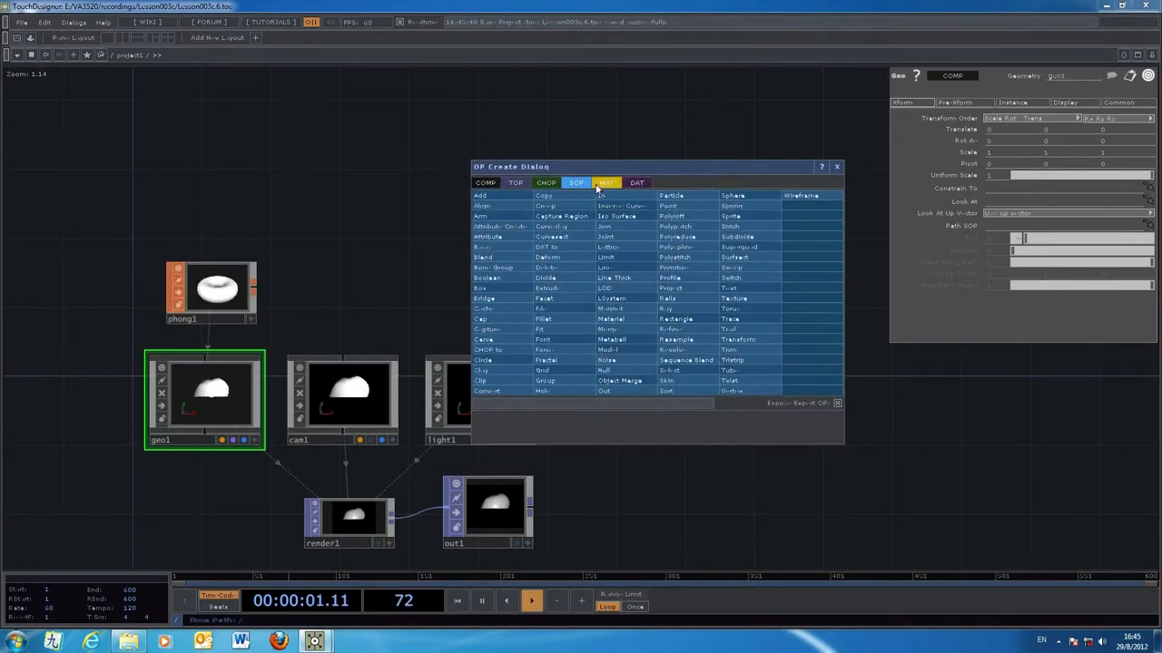
pyautogui.click(606, 181)
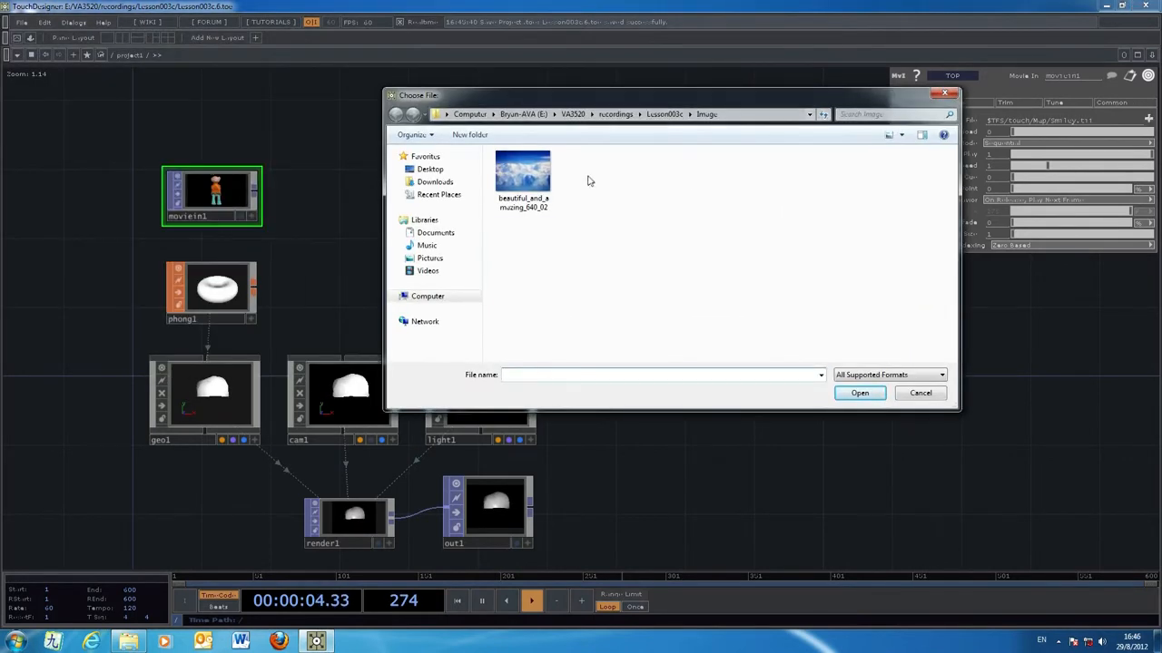
# Load the sky JPG into moviein1 and select phong1 to use it as the Color Map
pyautogui.click(523, 172)
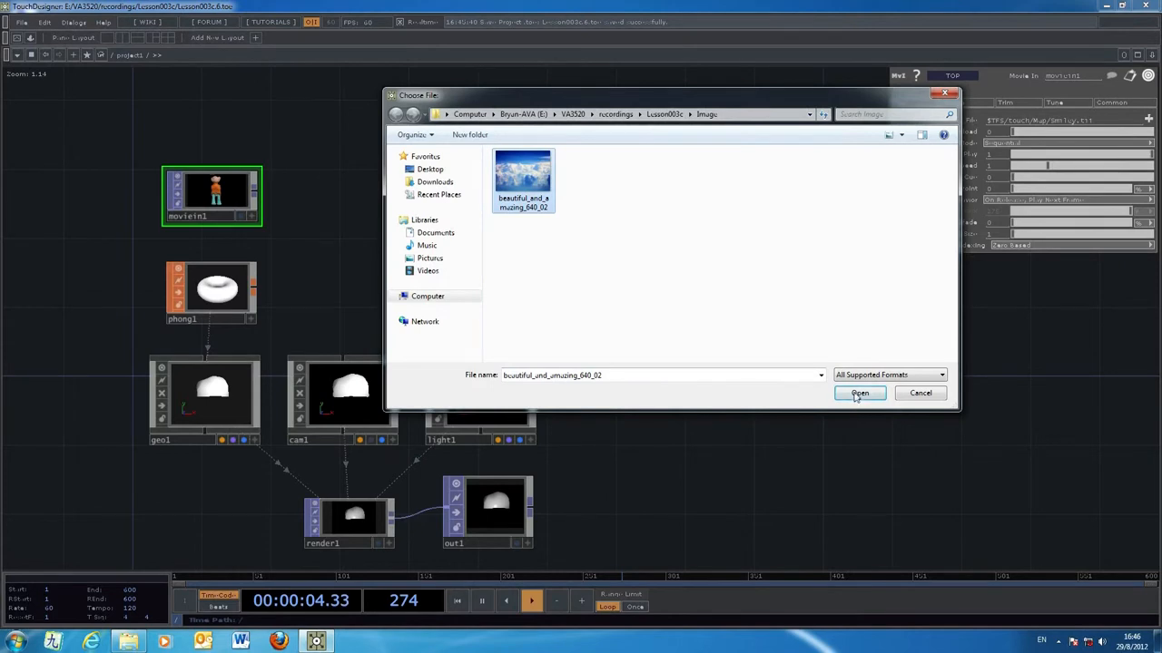
pyautogui.click(859, 392)
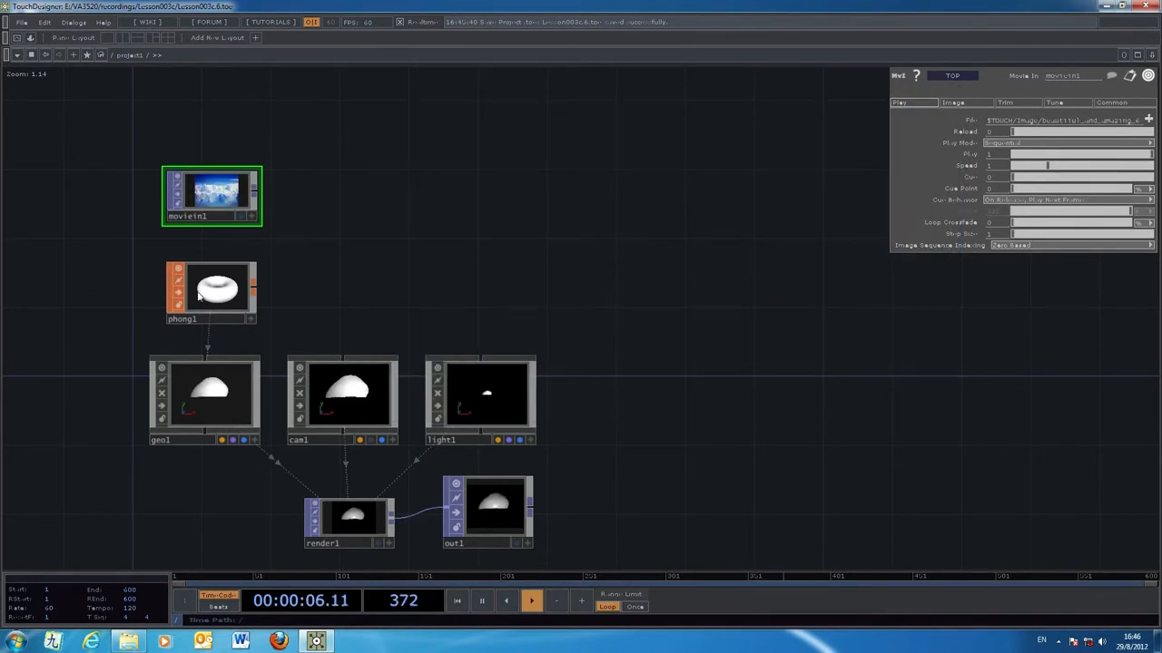
pyautogui.click(211, 293)
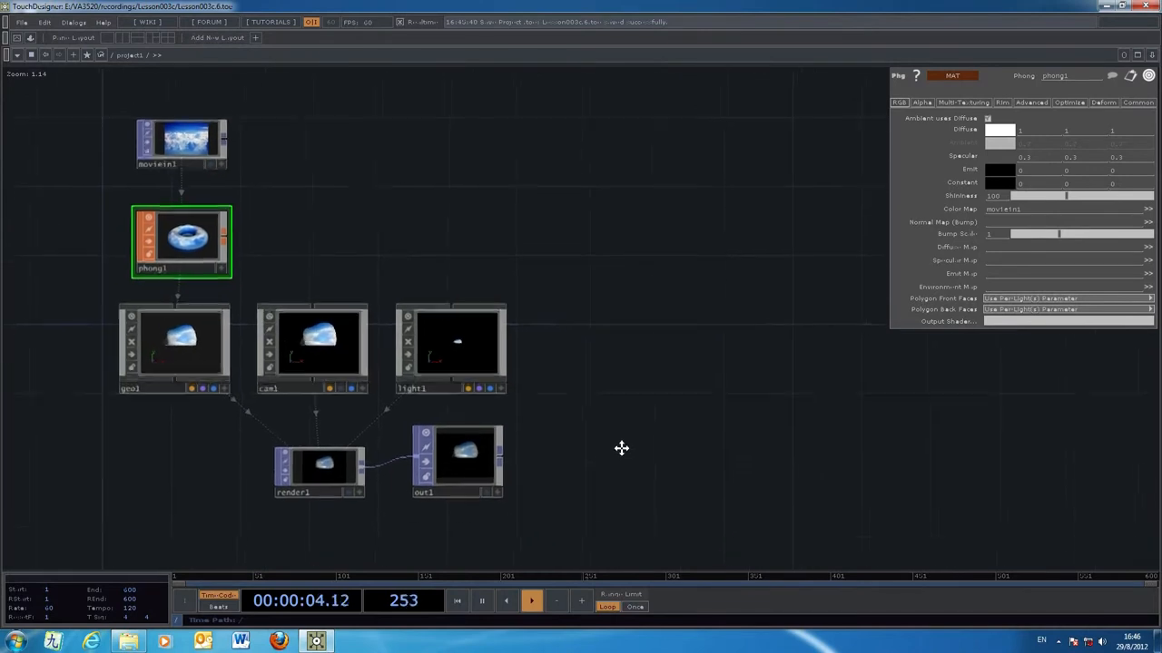
# Edit geo1 and cam1 Translate/Rotate so the hemisphere is tilted and framed closer
pyautogui.click(174, 342)
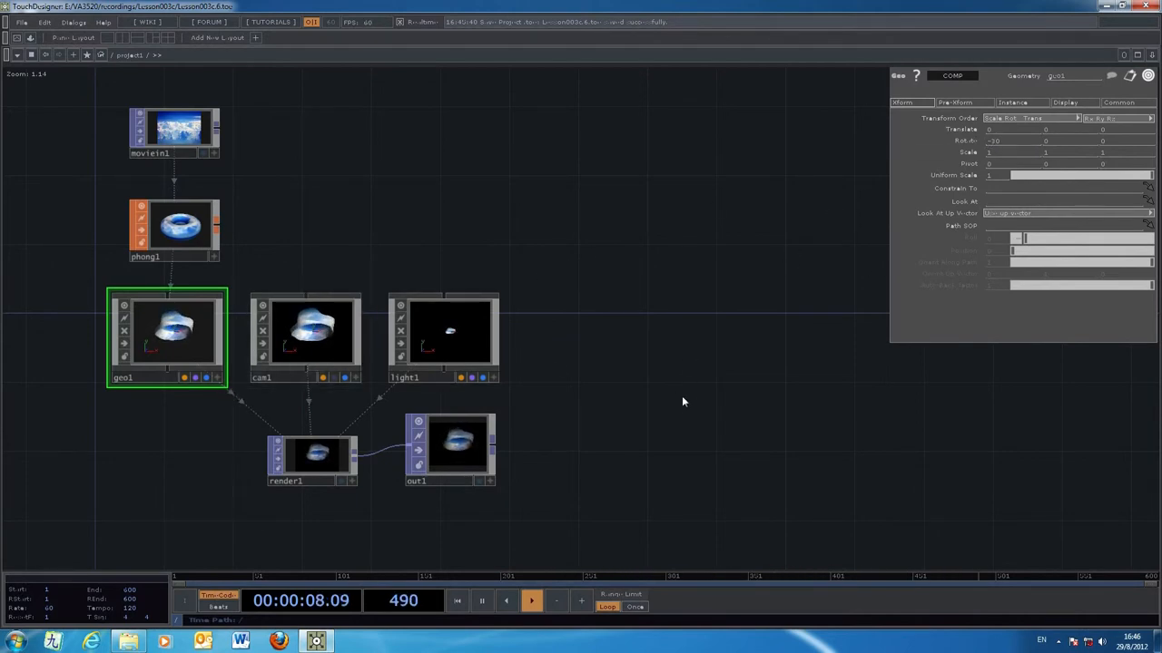
pyautogui.click(312, 330)
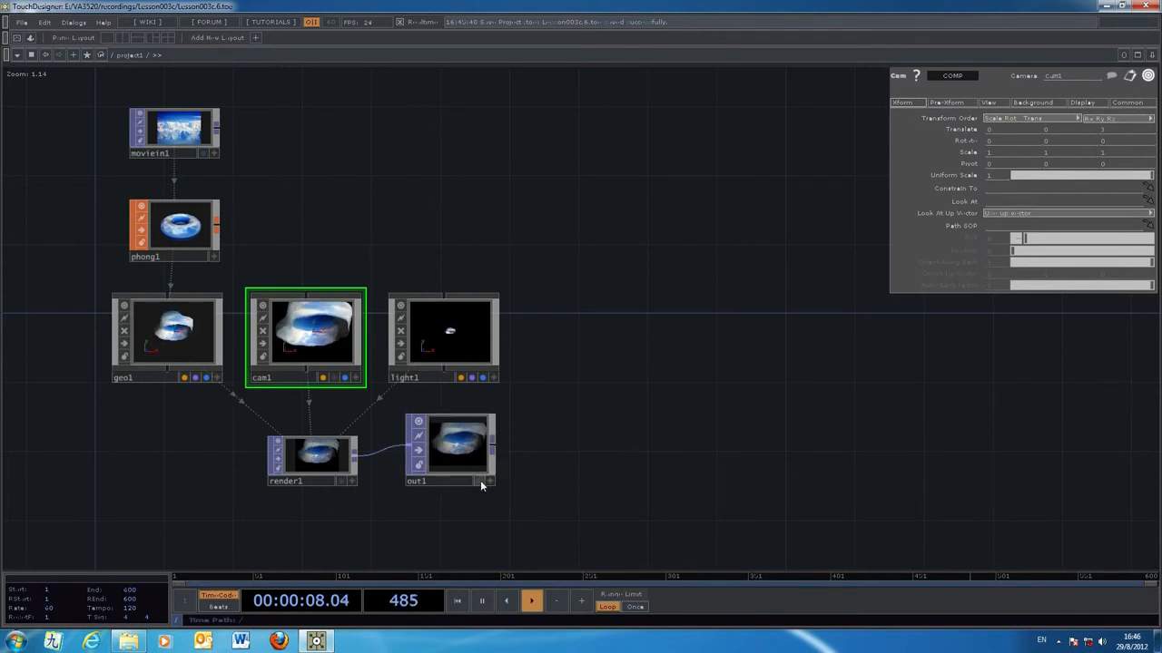
pyautogui.click(481, 481)
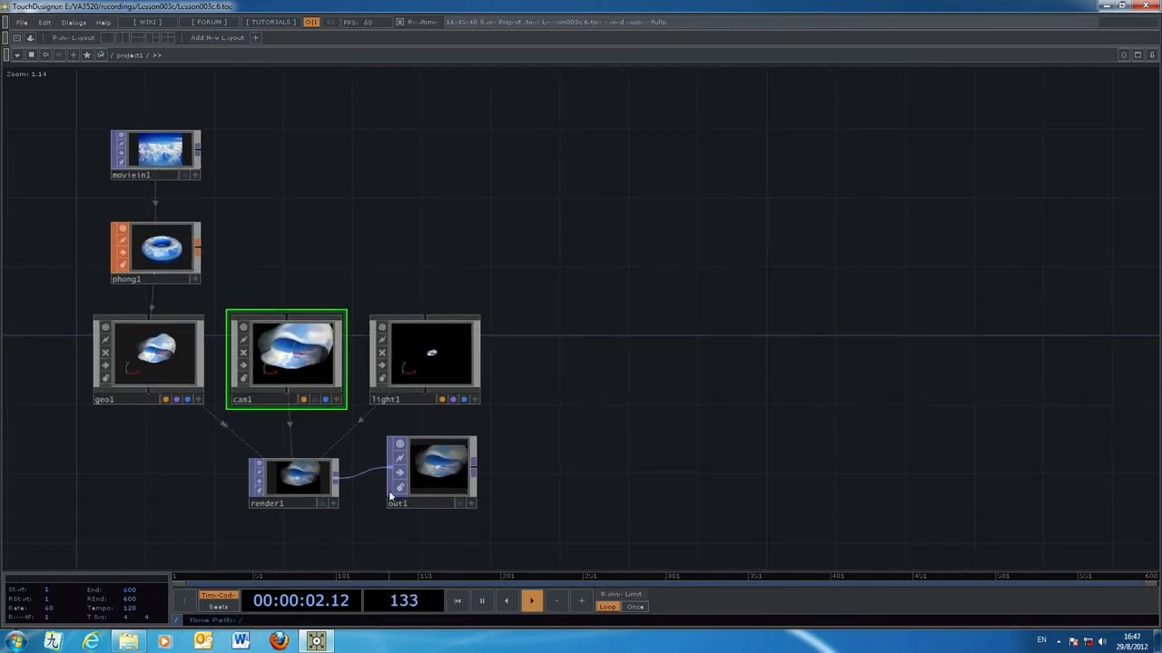
pyautogui.click(292, 481)
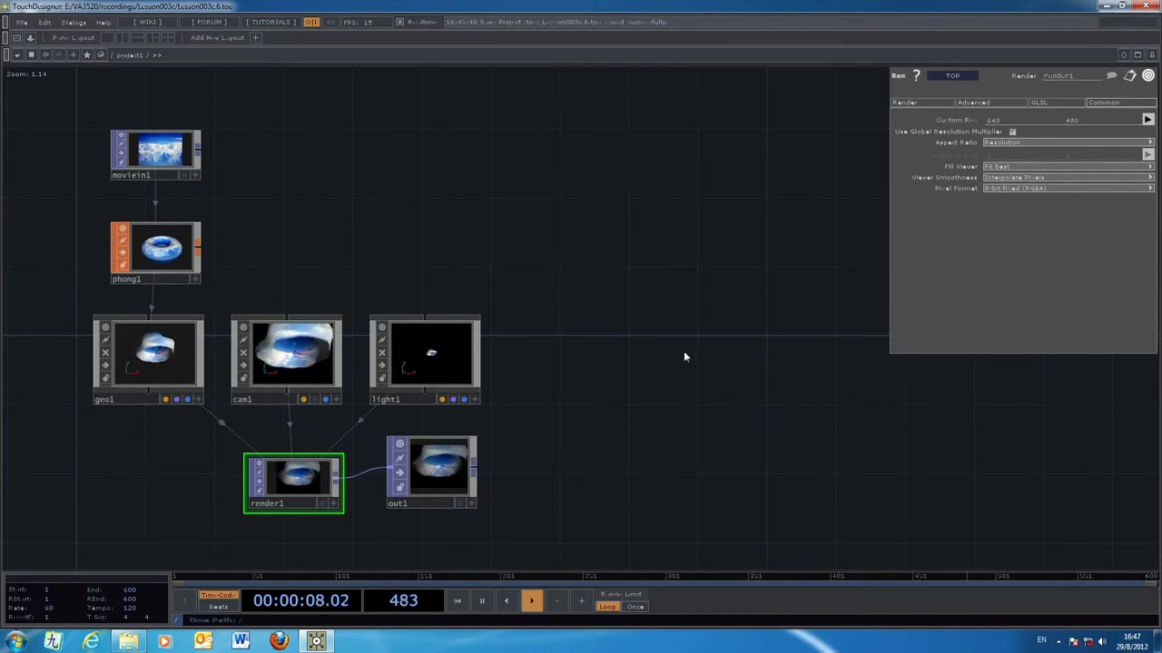
pyautogui.click(432, 468)
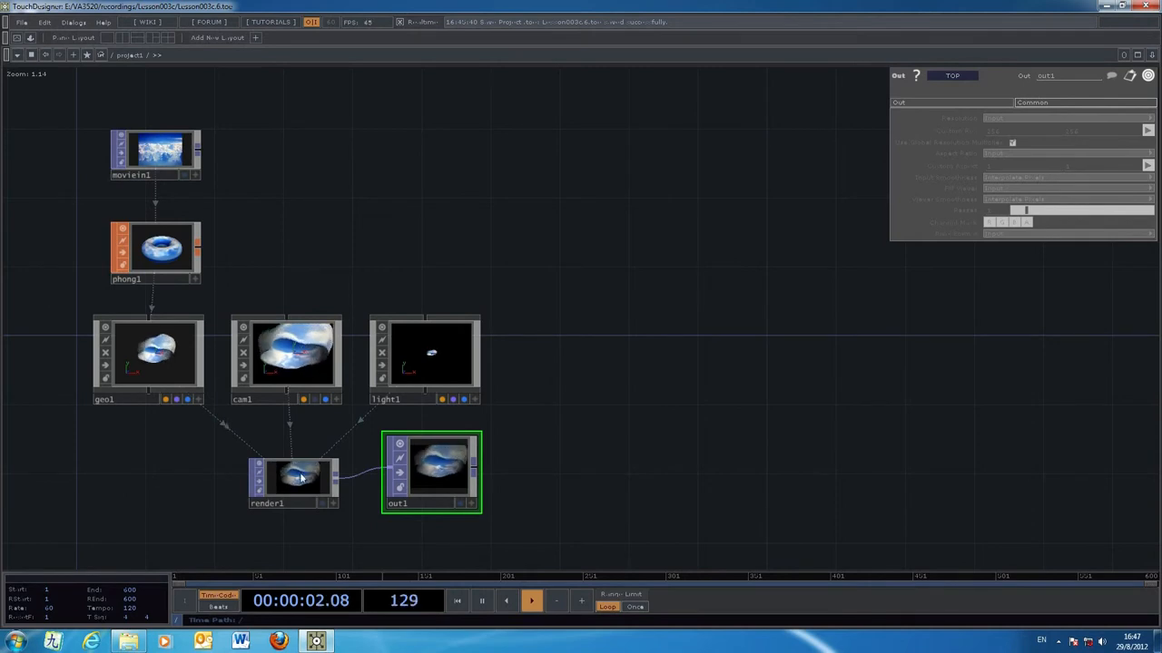
pyautogui.click(294, 479)
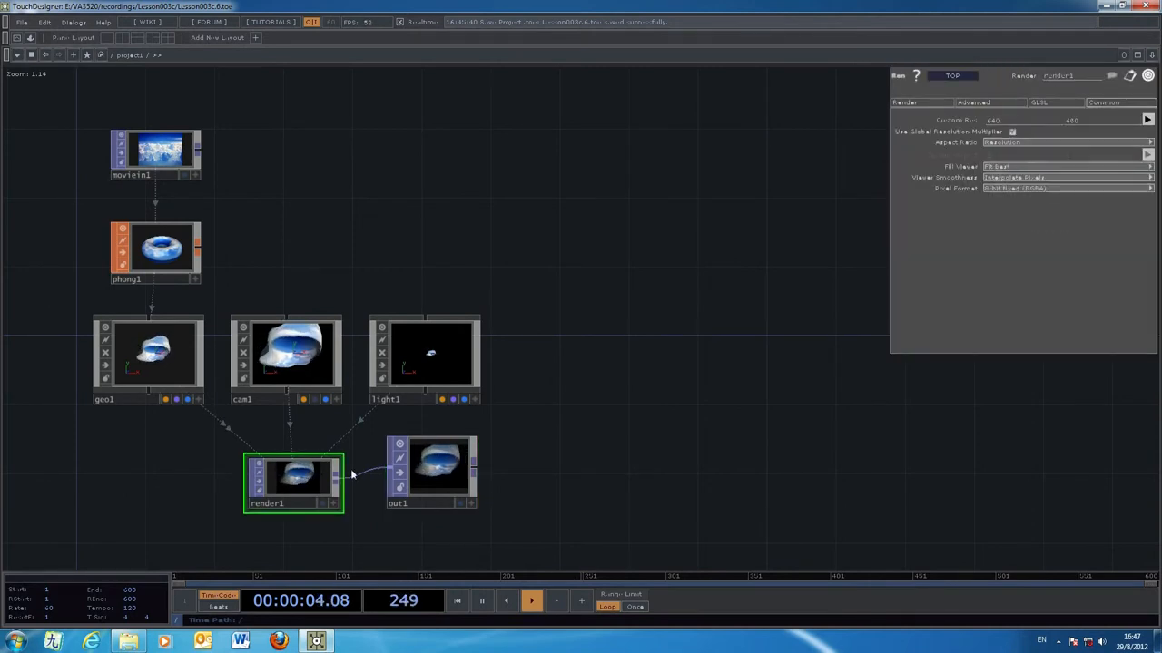
pyautogui.click(432, 470)
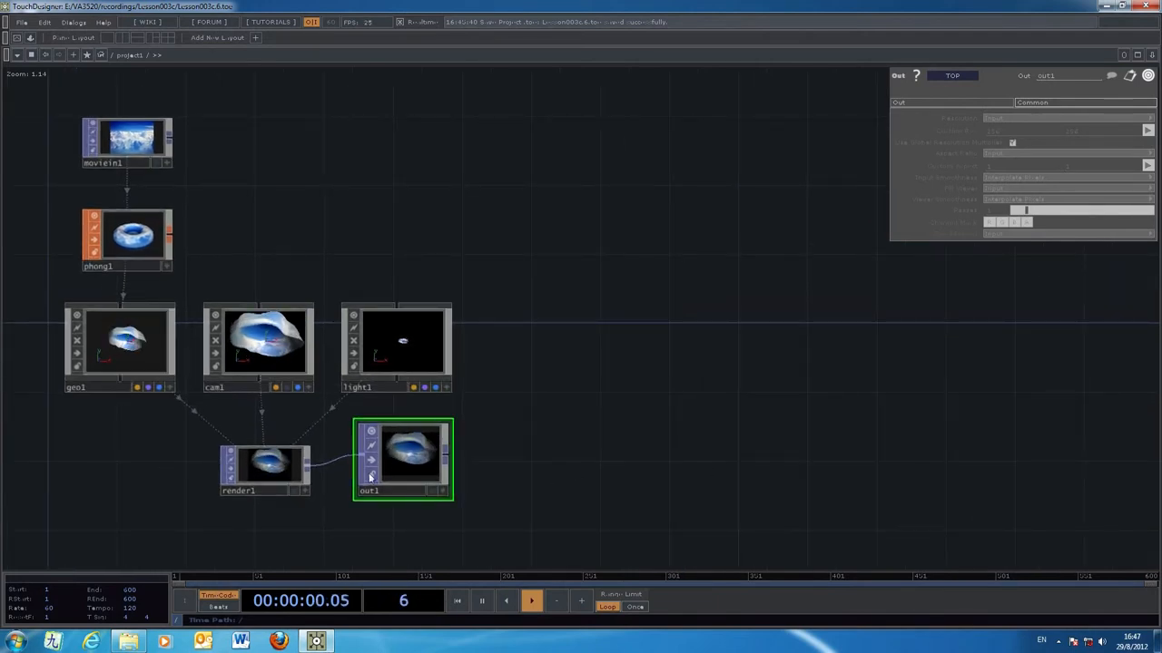
# Start Export Movie on out1 and browse for the destination file
pyautogui.rightClick(411, 454)
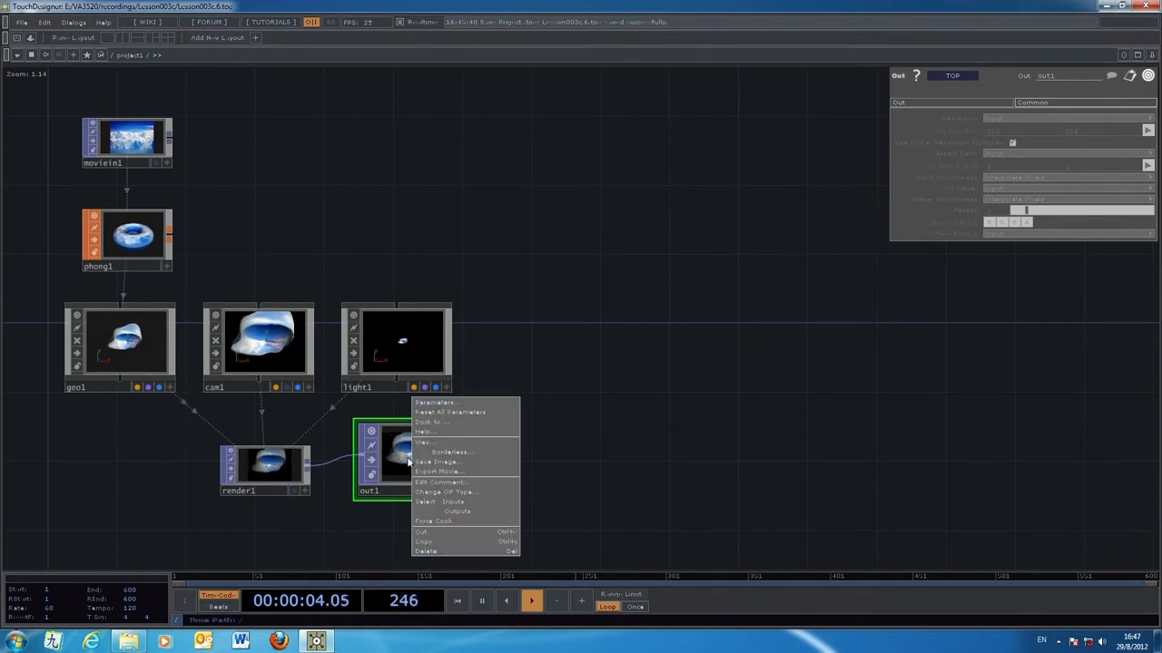
pyautogui.click(441, 472)
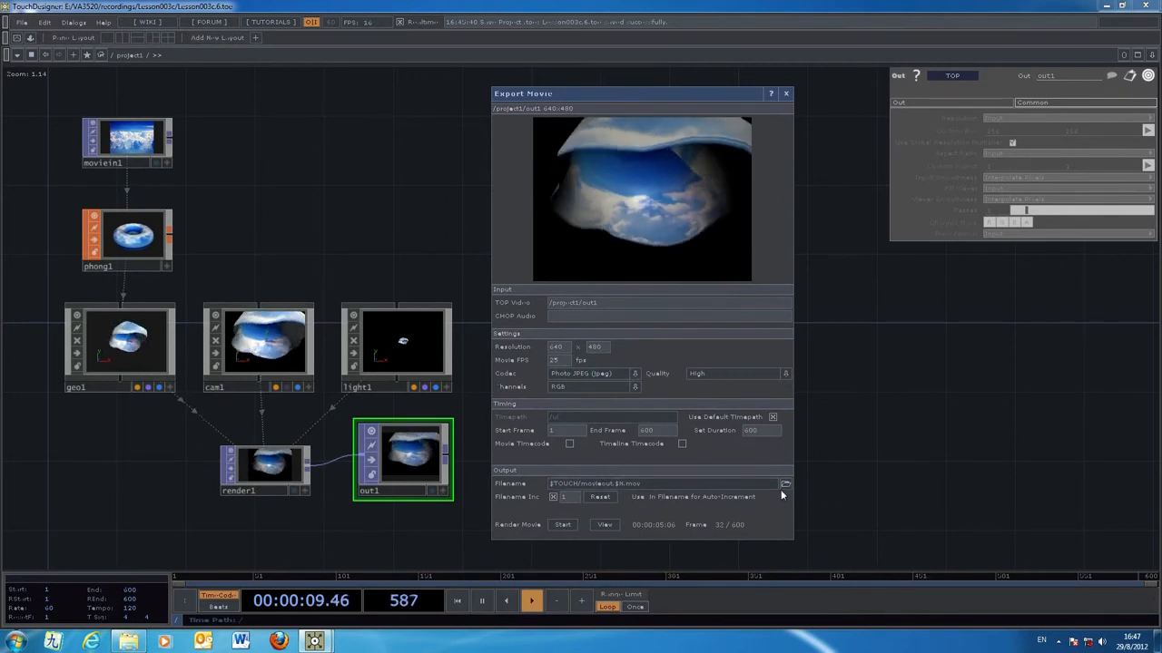
pyautogui.click(784, 483)
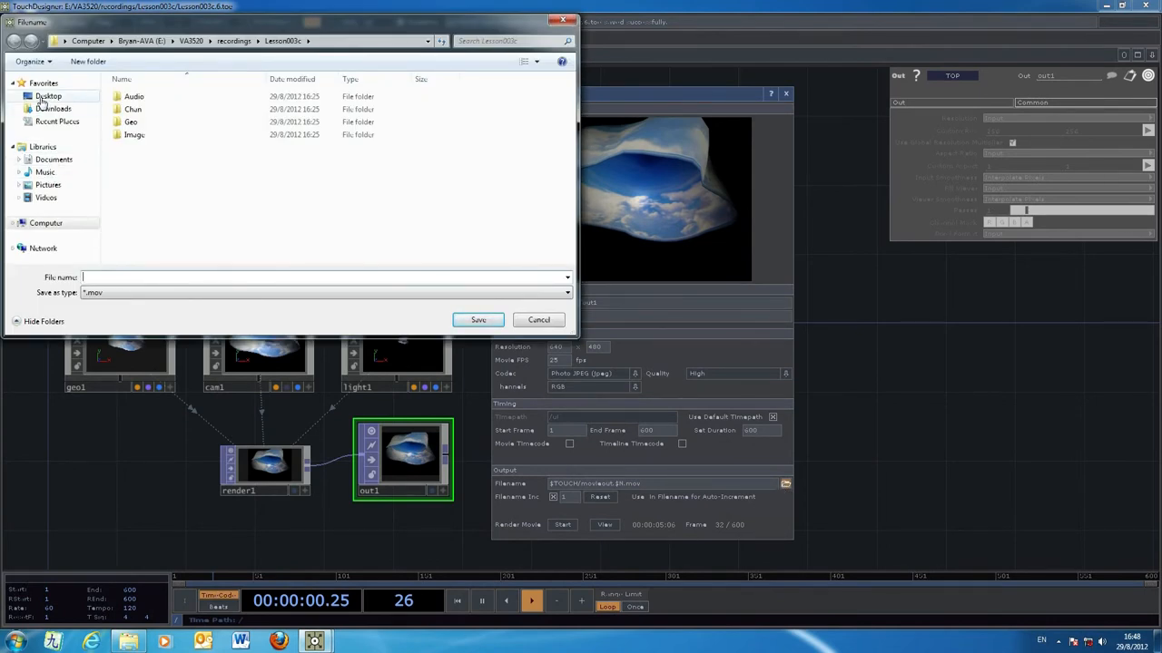
# Choose the Desktop folder, name the movie 'Le' and confirm the save location
pyautogui.click(47, 95)
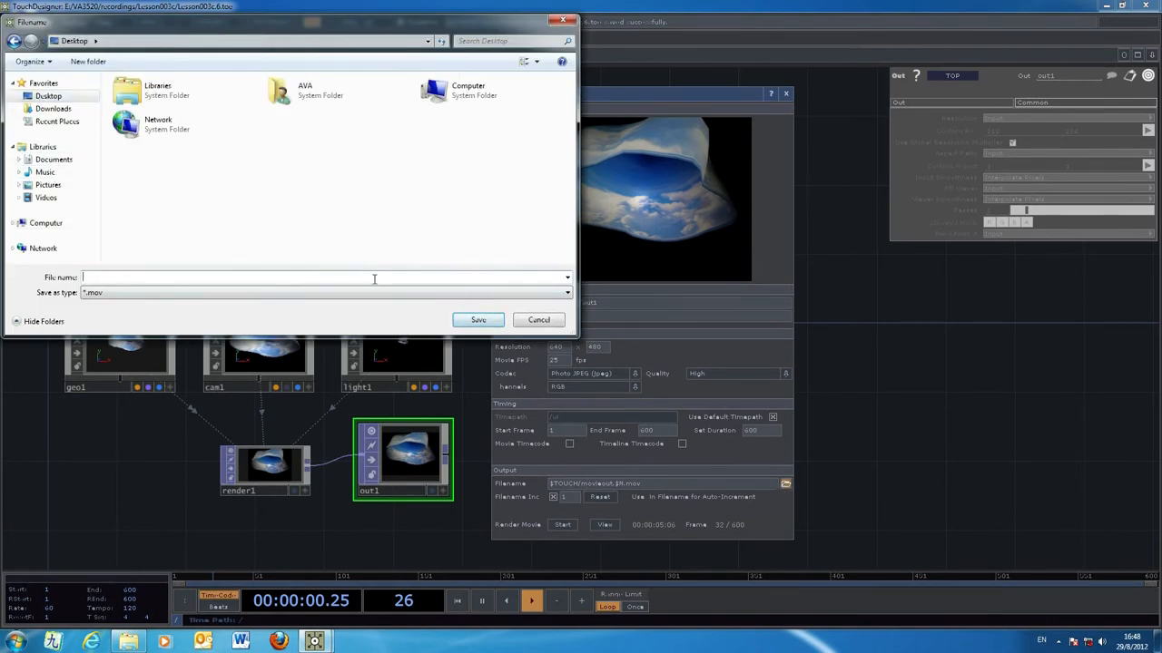
pyautogui.write('Lesson003c')
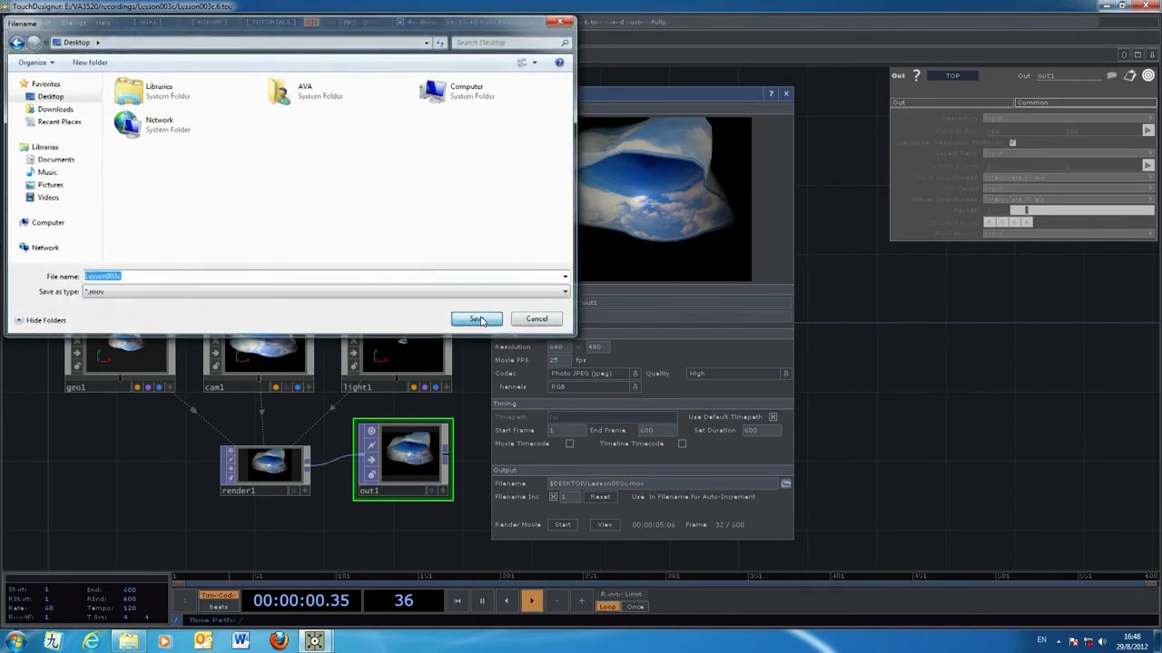
pyautogui.click(476, 320)
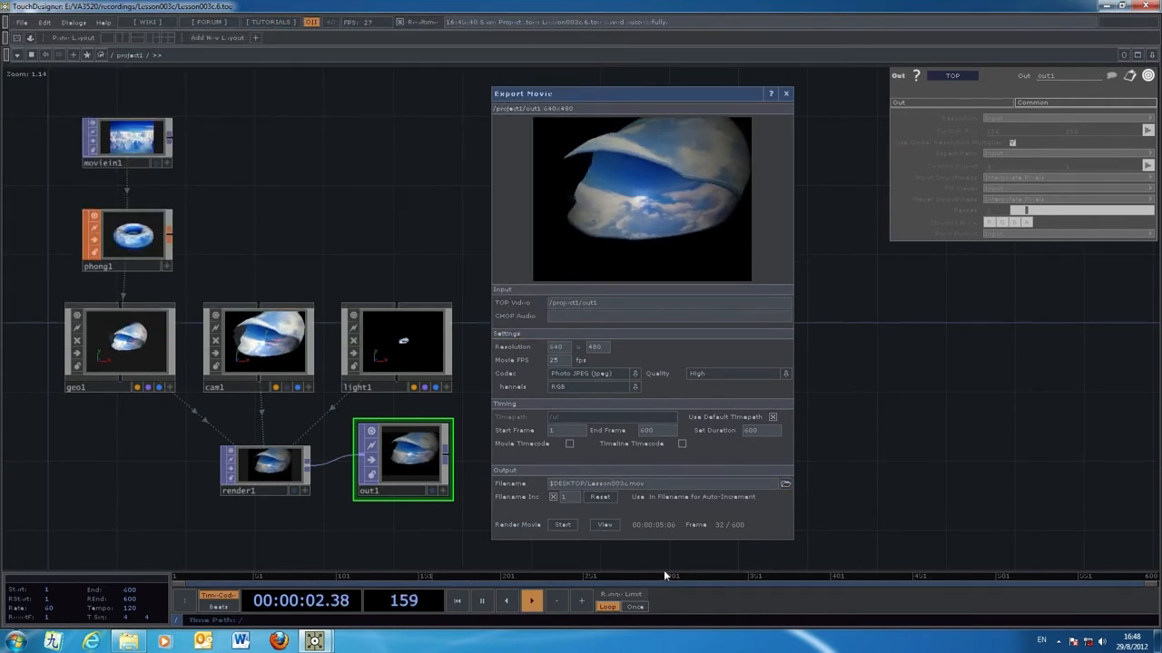
# Start recording the export movie, let it run, then stop it
pyautogui.click(563, 525)
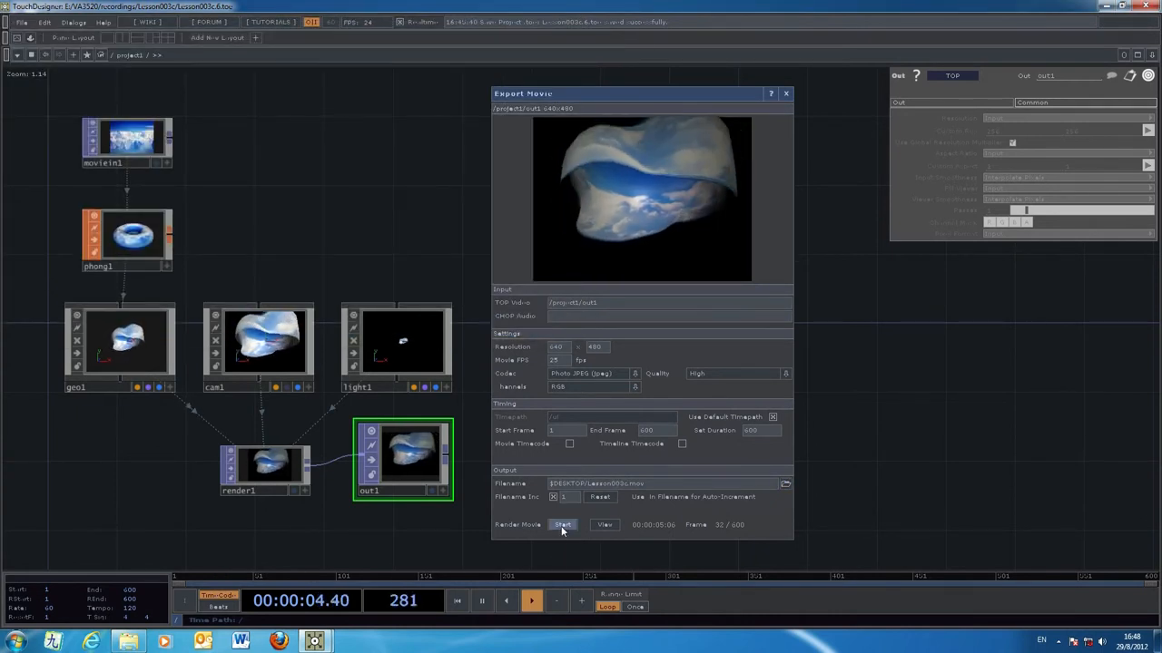
pyautogui.click(562, 525)
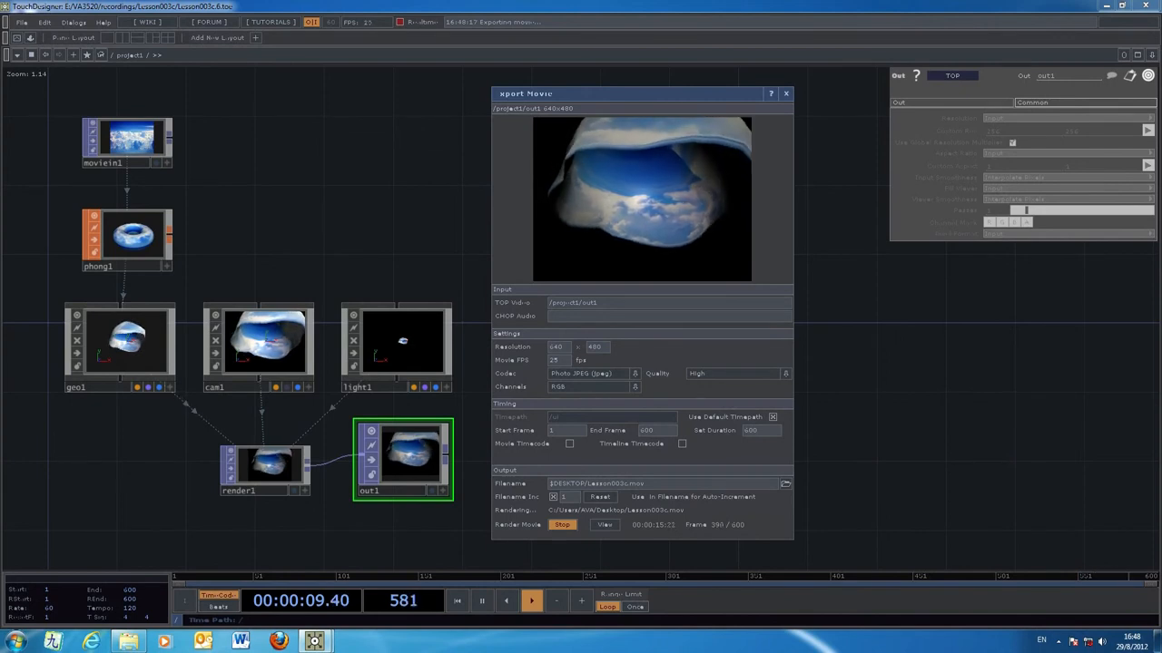
pyautogui.click(563, 525)
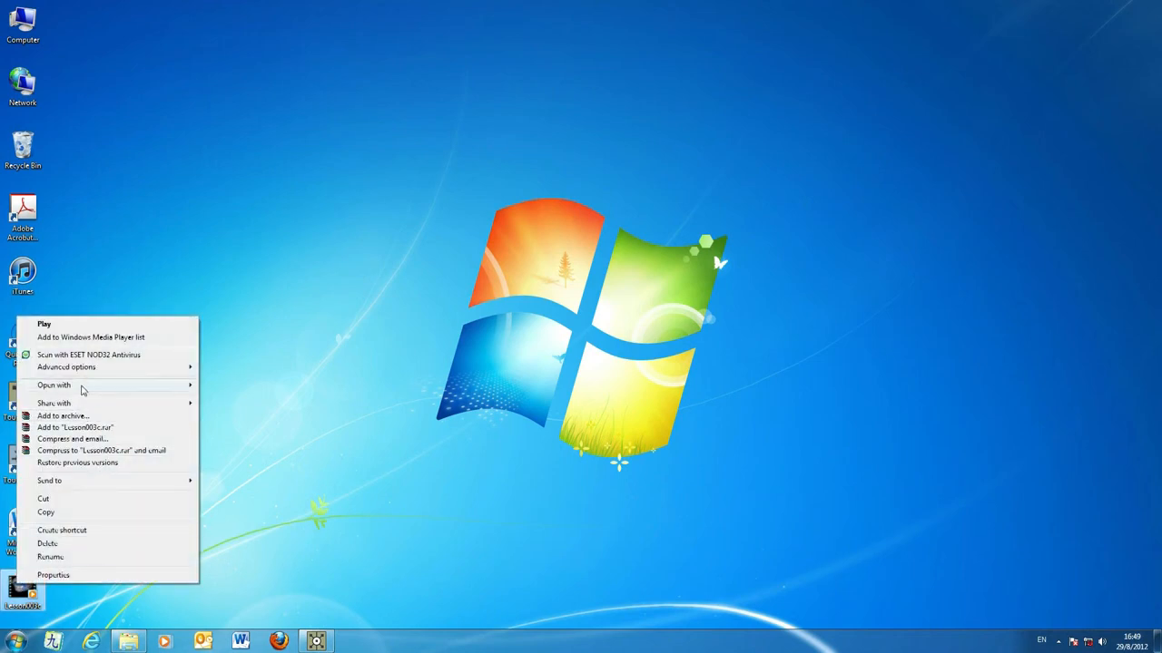
# Play the exported .mov from the desktop in Windows Media Player, then close the player
pyautogui.click(44, 323)
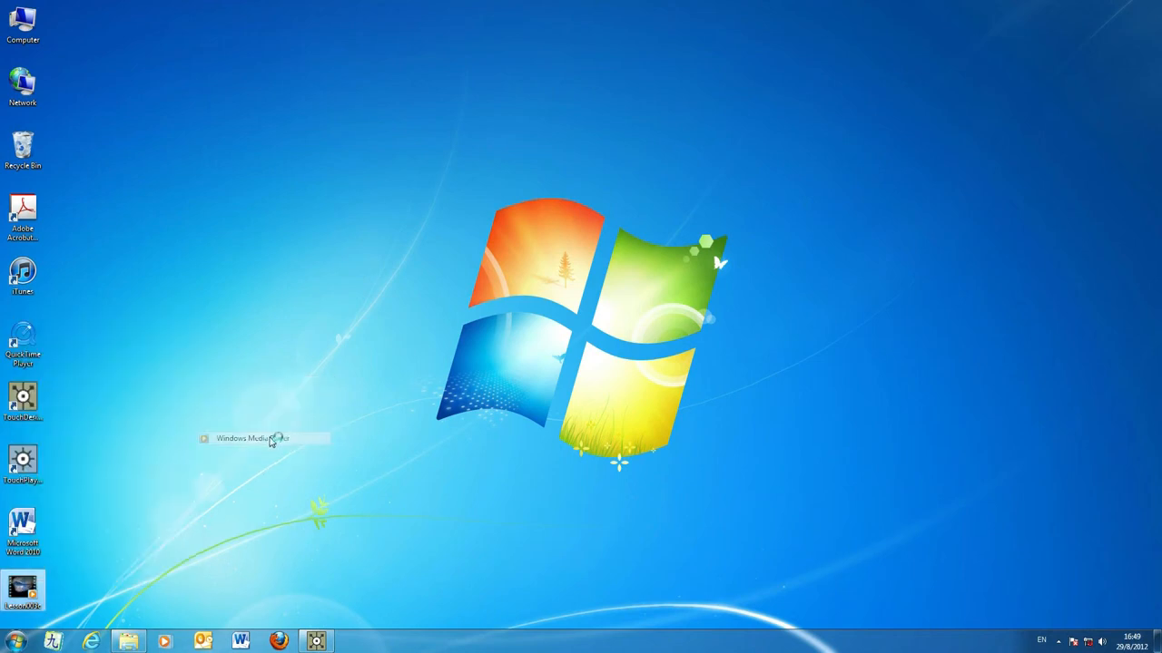
pyautogui.doubleClick(22, 588)
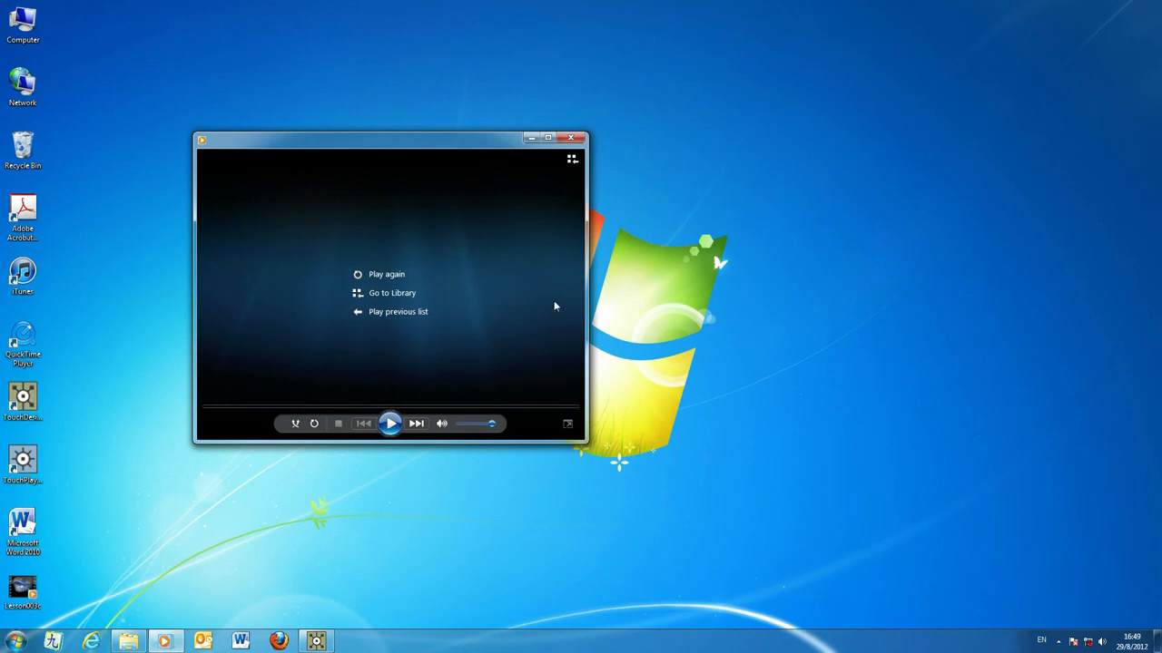
pyautogui.click(574, 138)
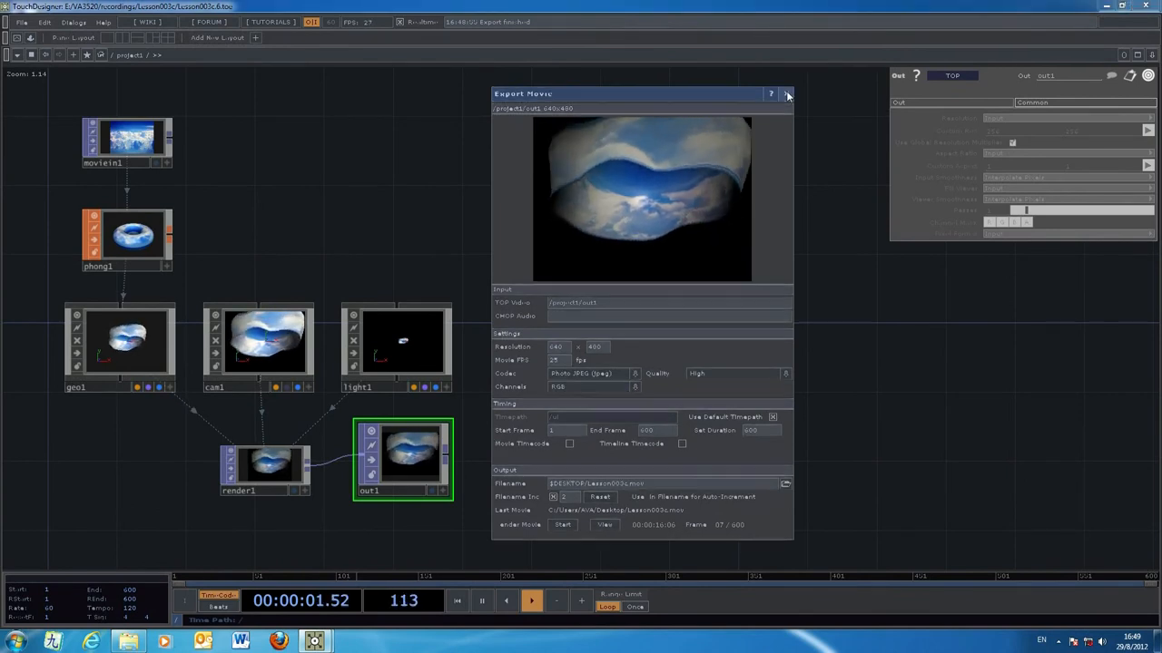
# Close the Export Movie window and select geo1 back in the node network
pyautogui.click(787, 95)
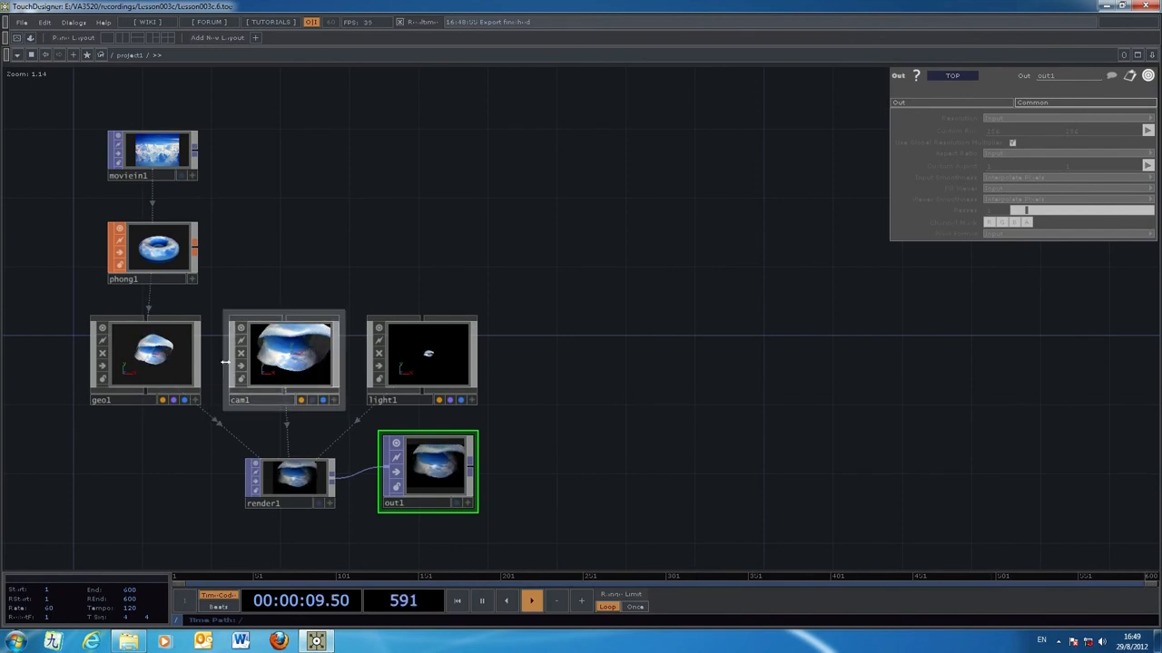
pyautogui.click(145, 360)
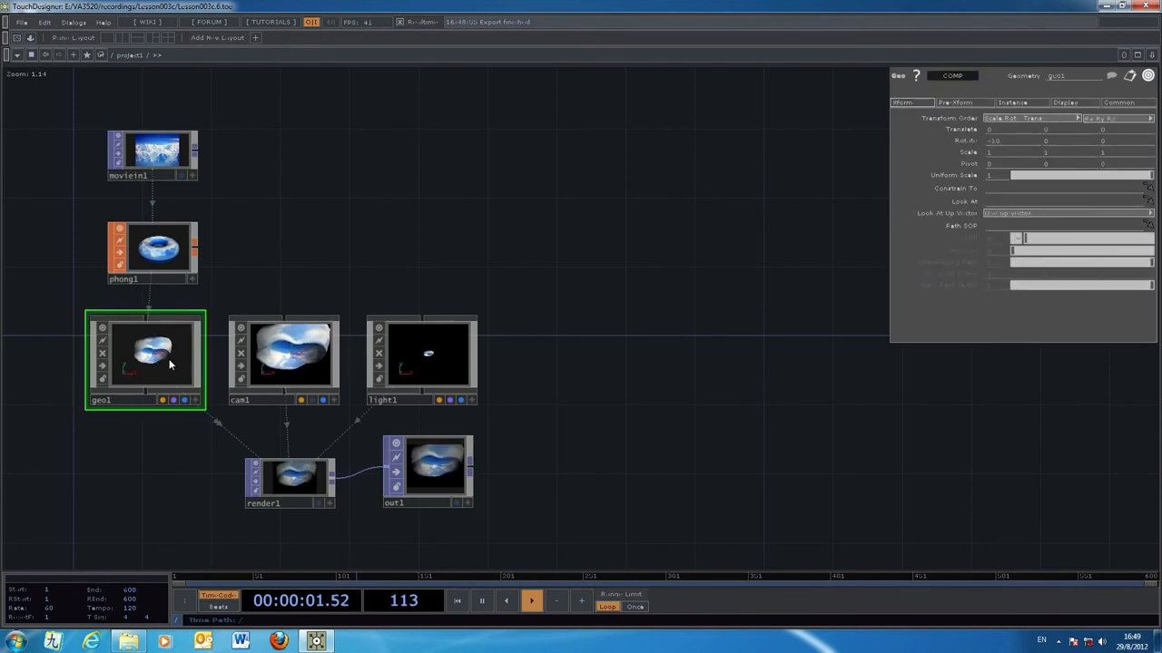